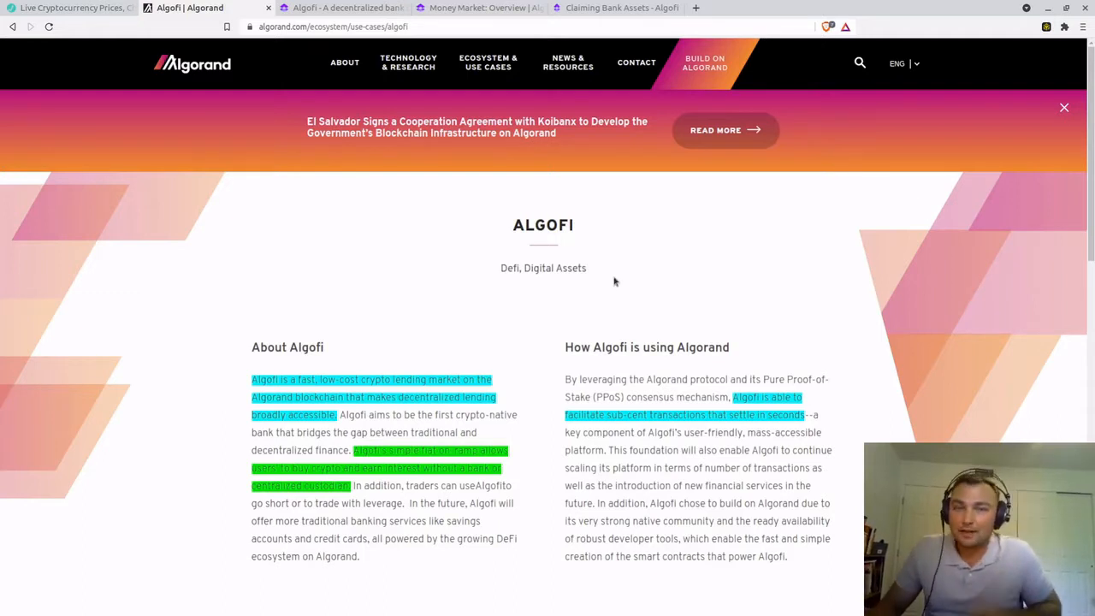
mouse_move(331, 371)
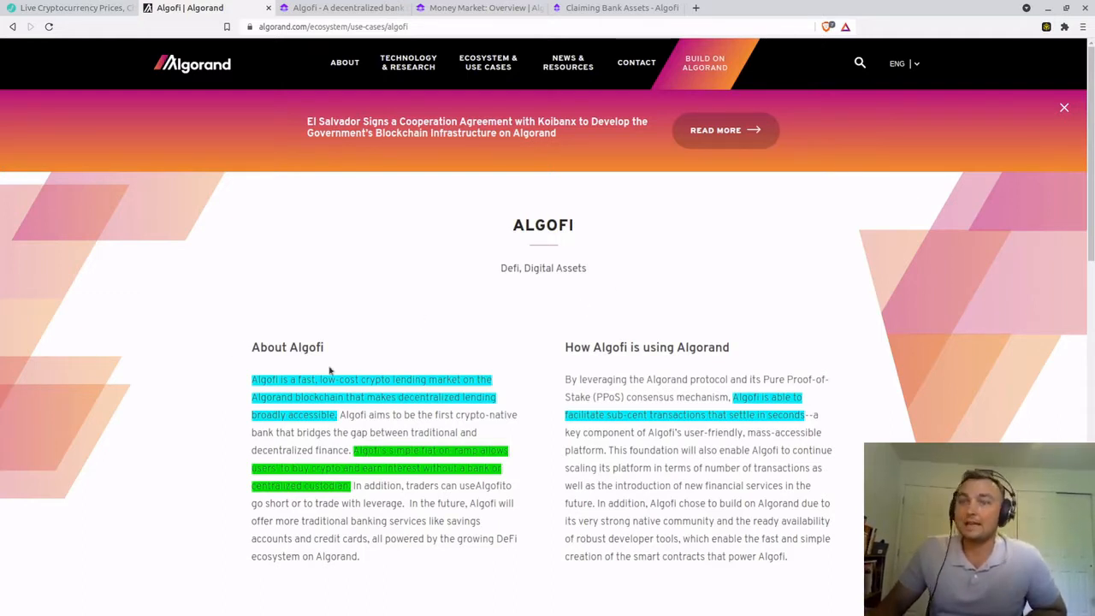
mouse_move(395, 333)
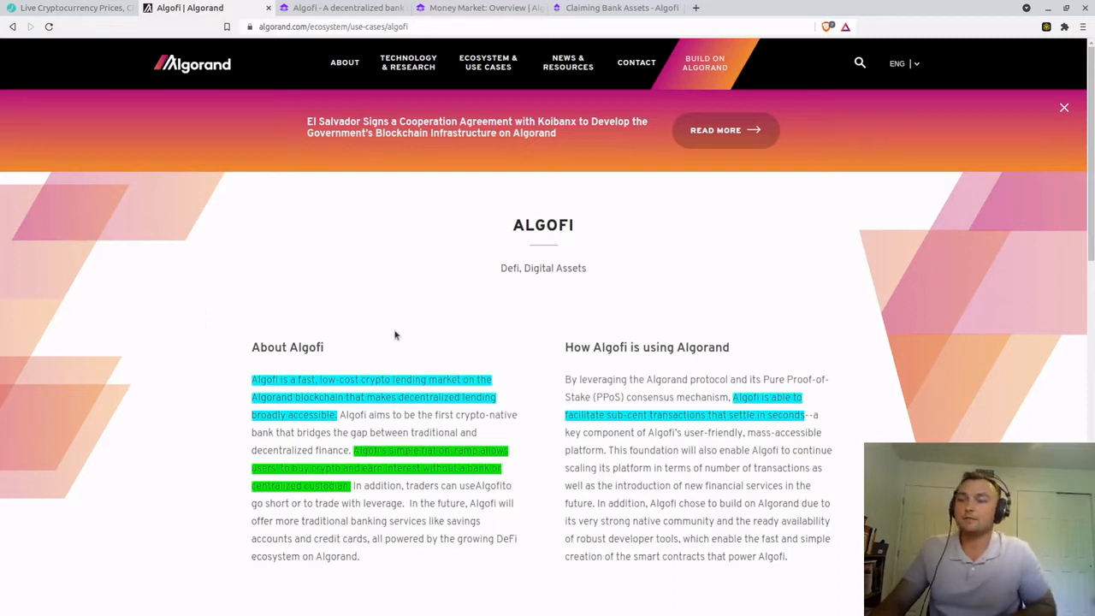
mouse_move(475, 352)
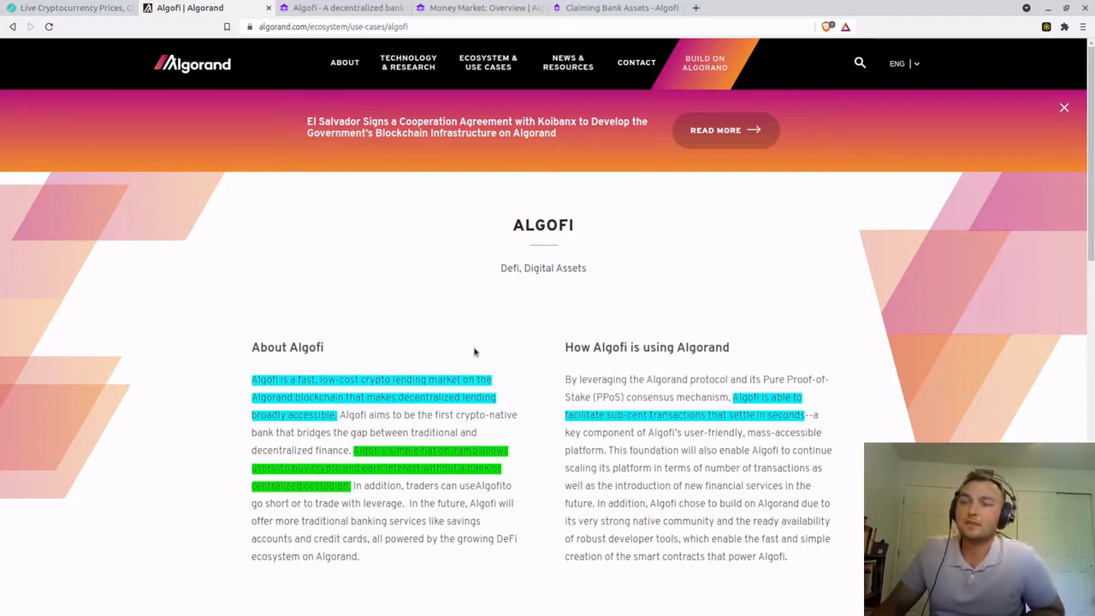
mouse_move(529, 441)
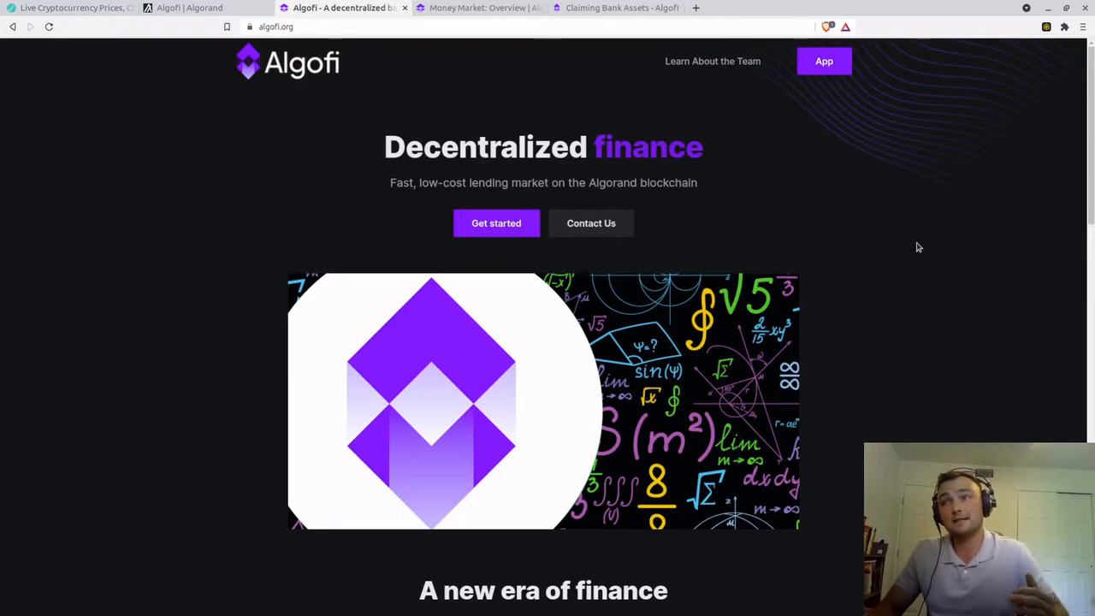
mouse_move(892, 245)
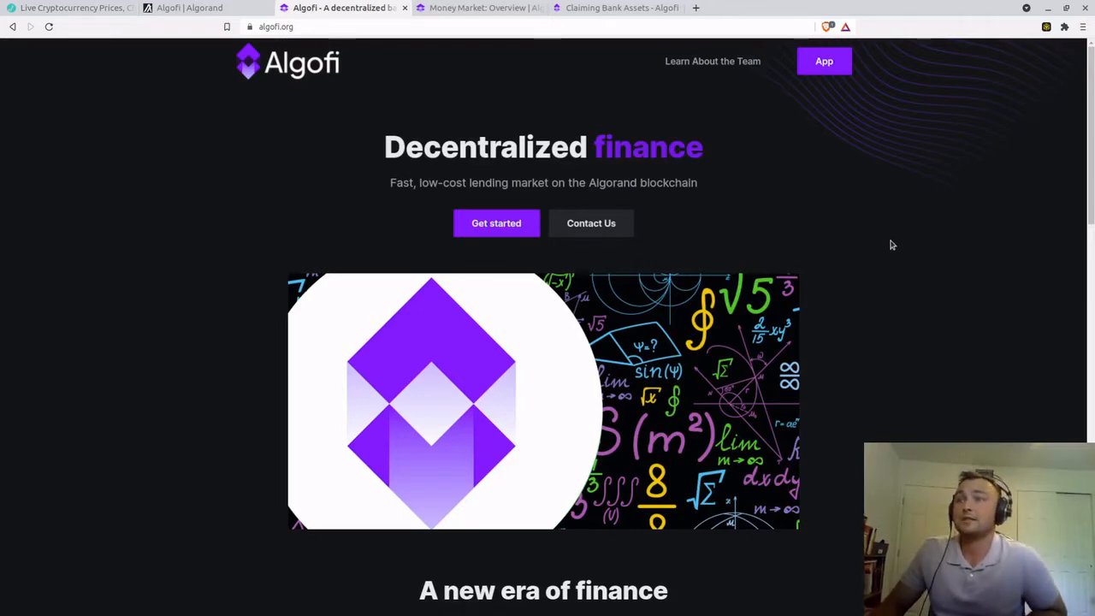
mouse_move(598, 198)
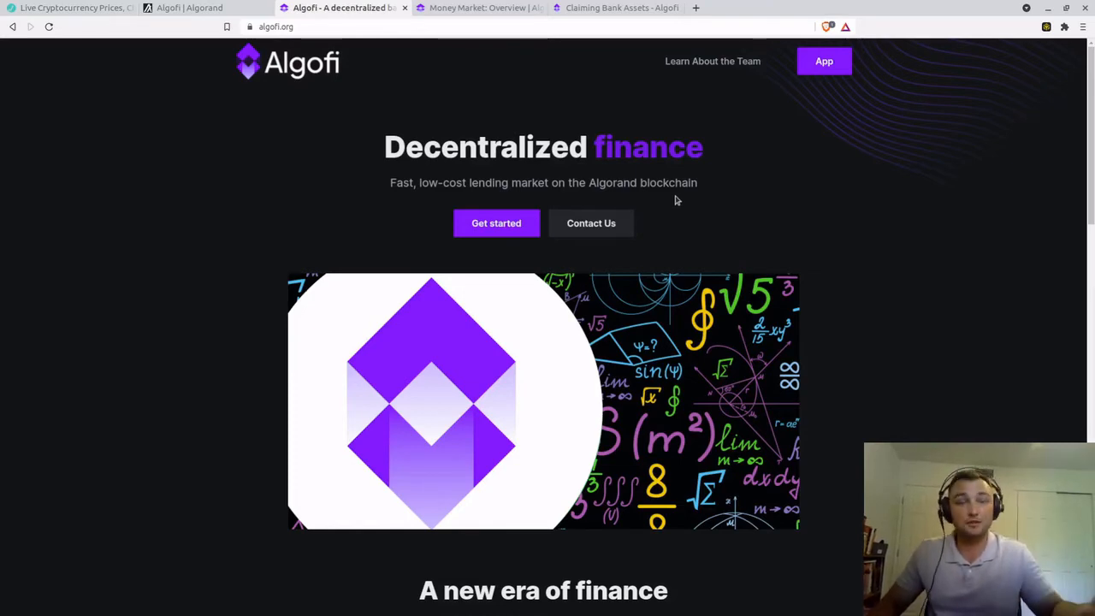
Scroll down the page to look over its content.
scroll(down, 3)
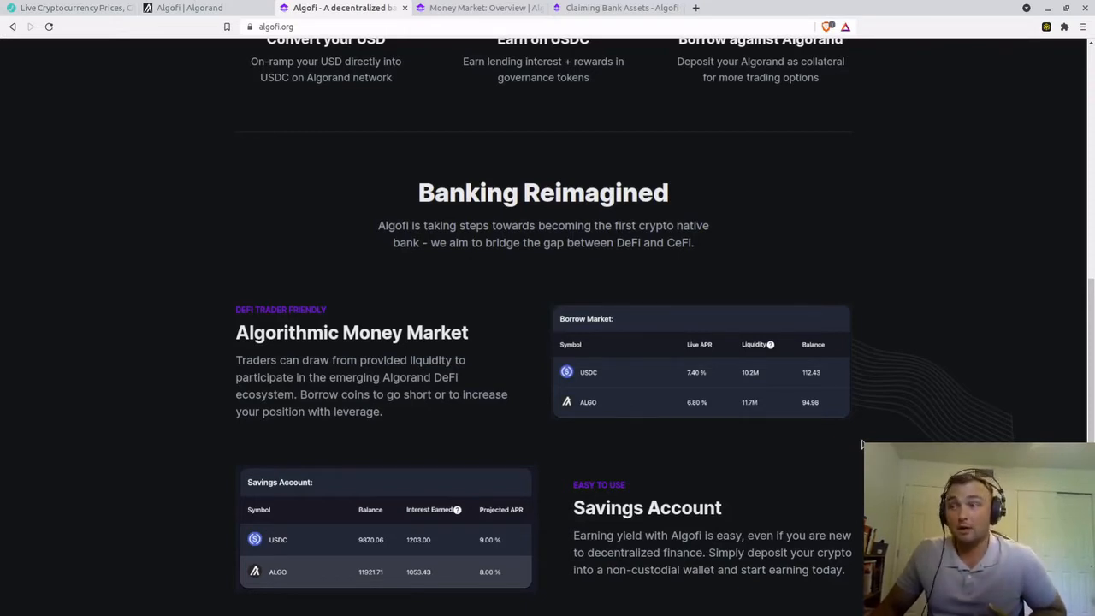
mouse_move(875, 432)
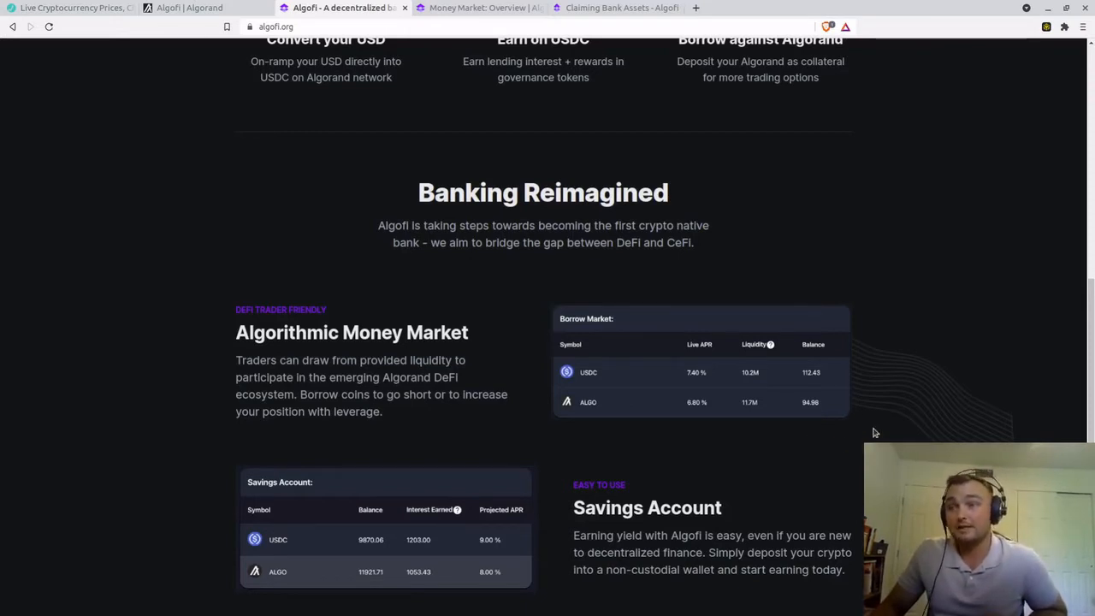
scroll(down, 3)
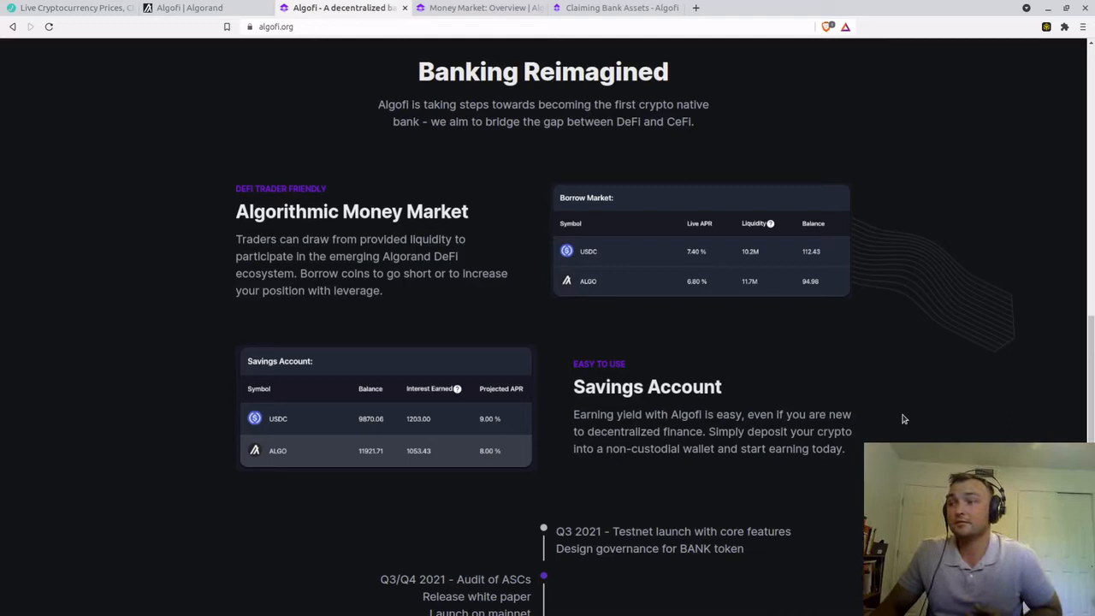
scroll(down, 3)
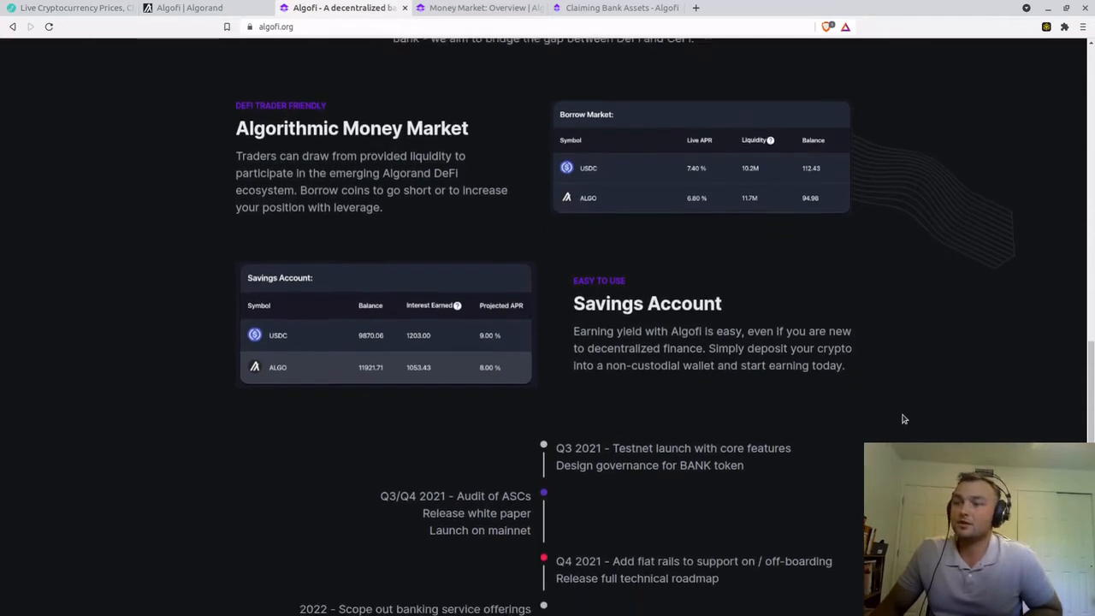
scroll(down, 3)
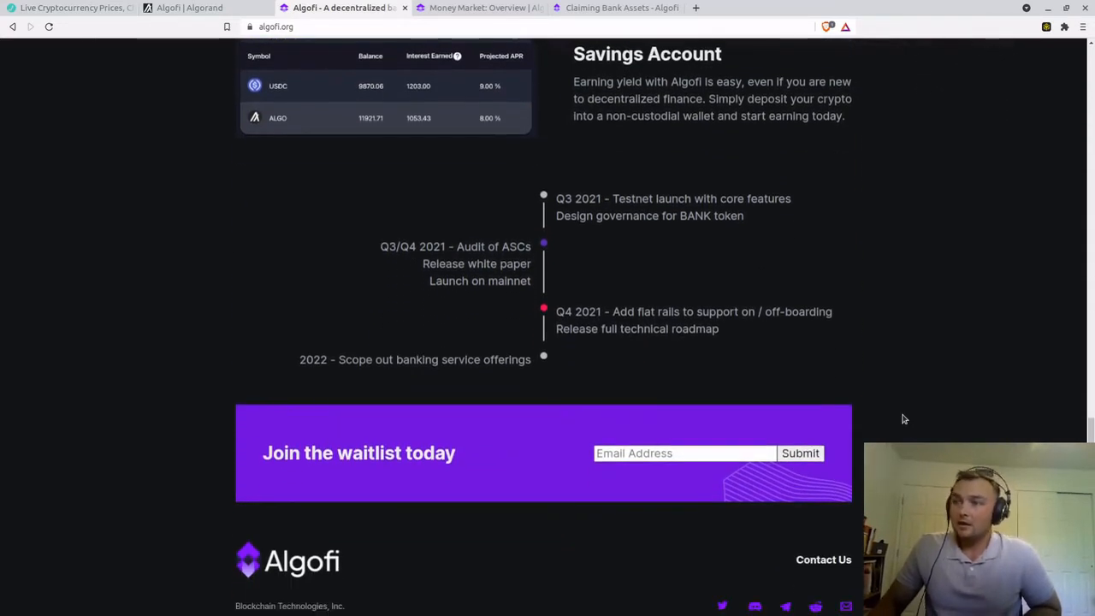
mouse_move(883, 409)
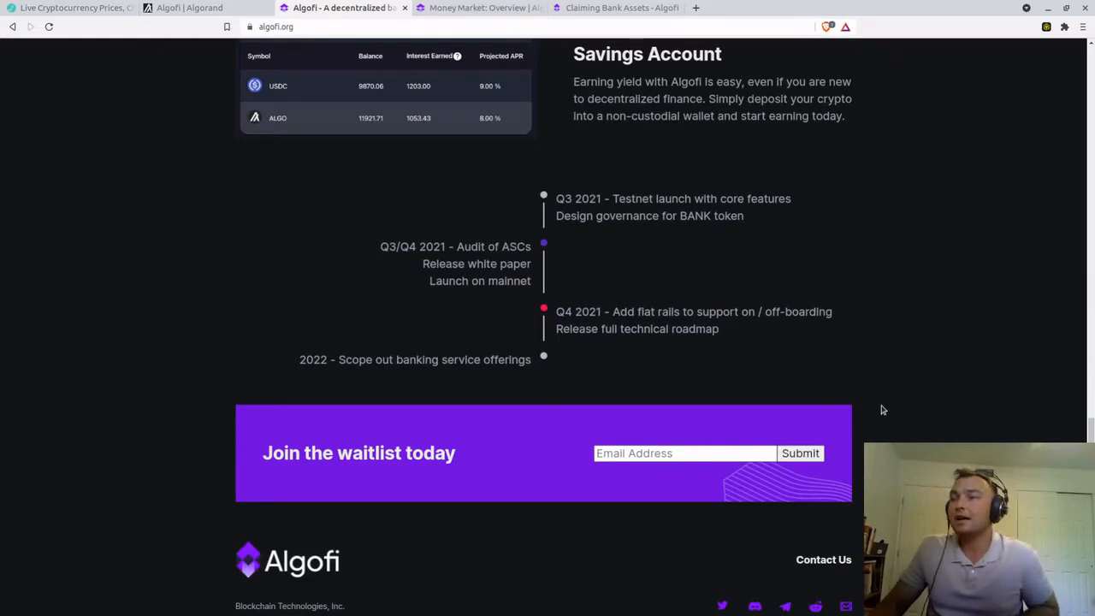
mouse_move(875, 409)
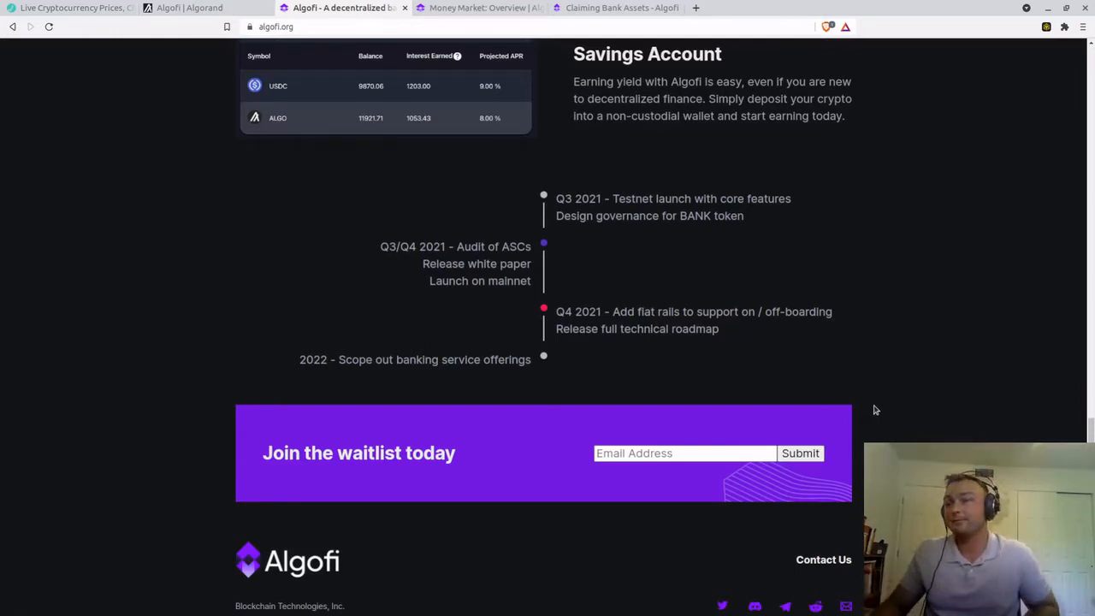
mouse_move(340, 523)
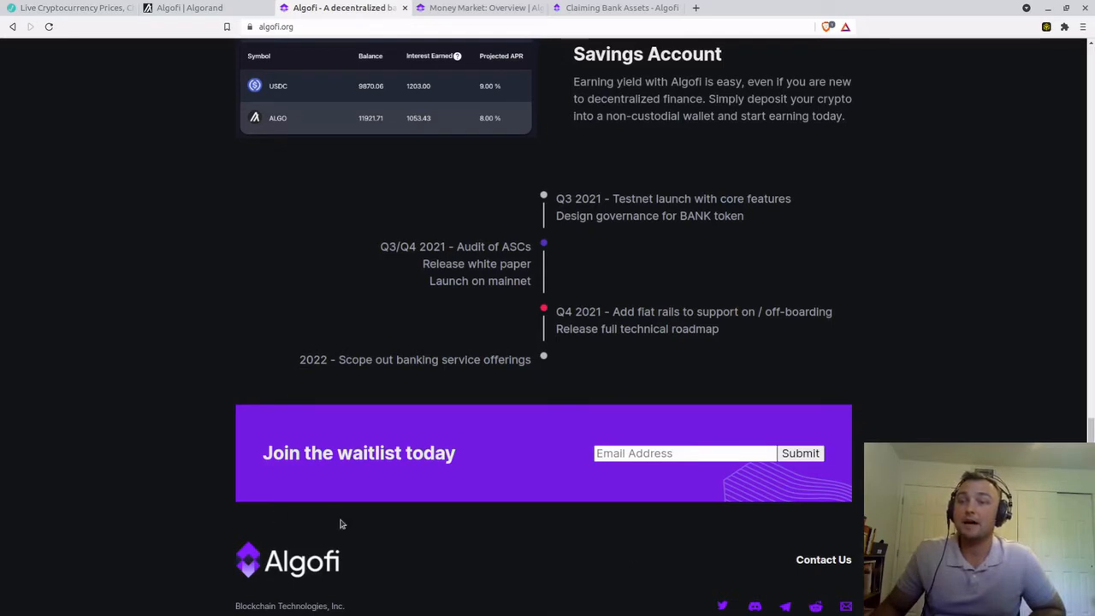
mouse_move(842, 367)
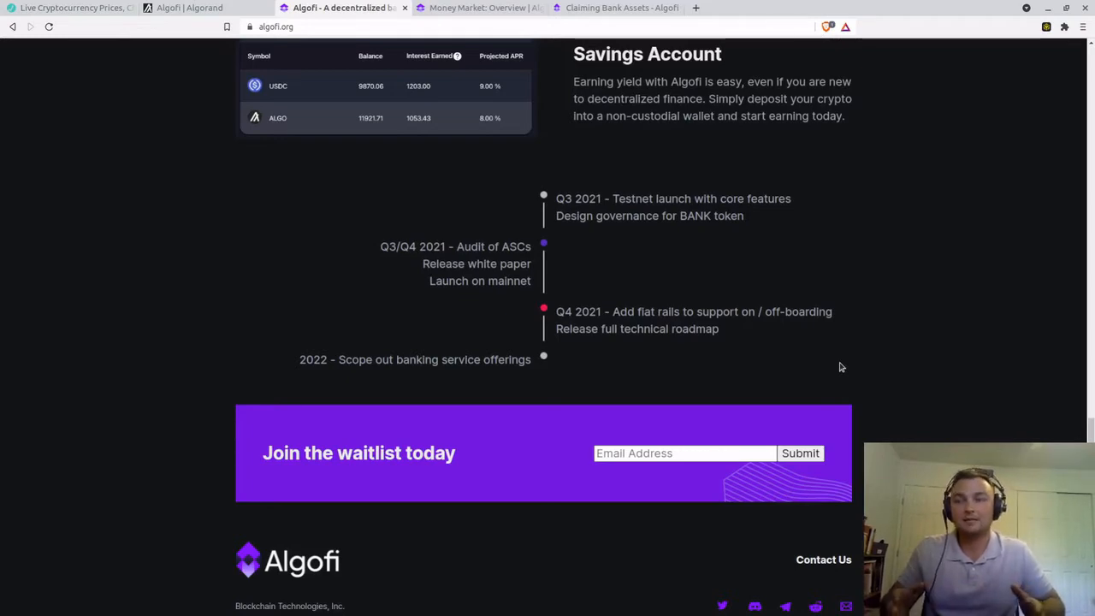
Switch to the testnet money market dashboard and check the faucet without requesting funds.
click(477, 8)
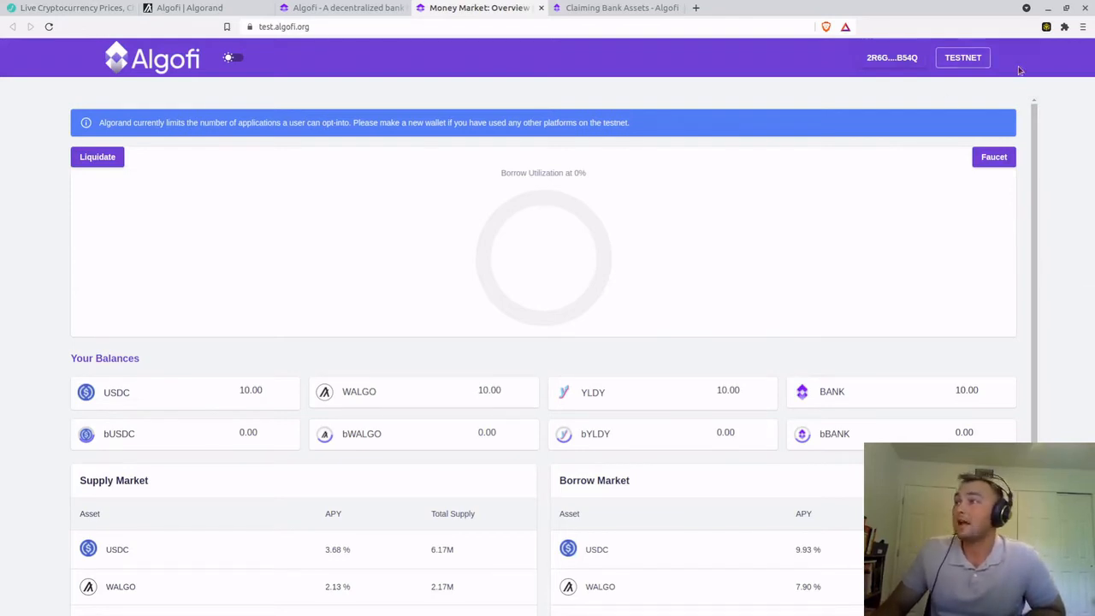
mouse_move(973, 71)
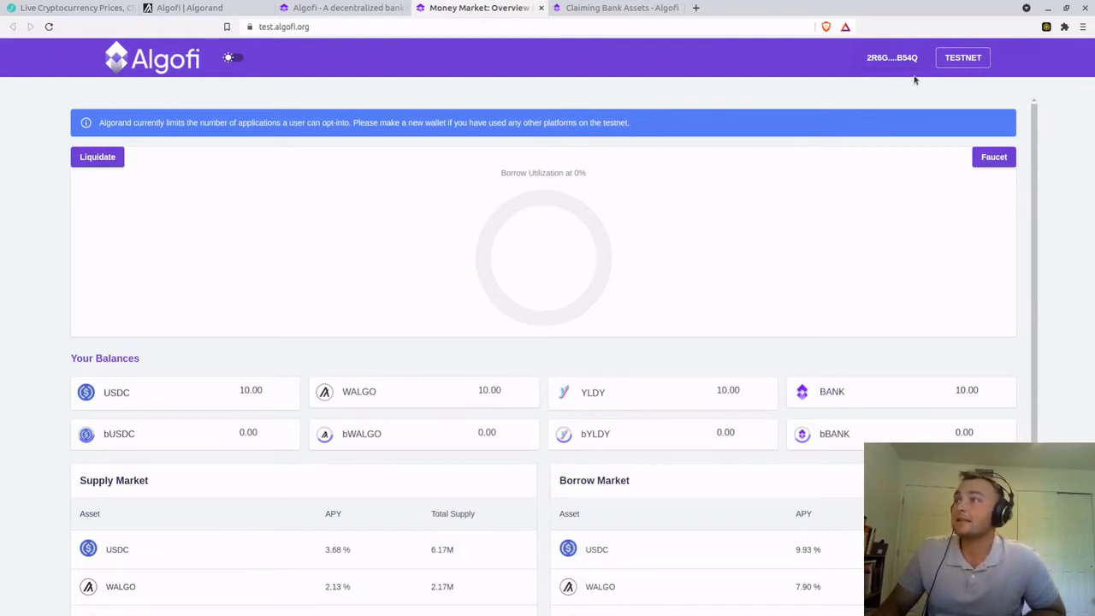
click(892, 58)
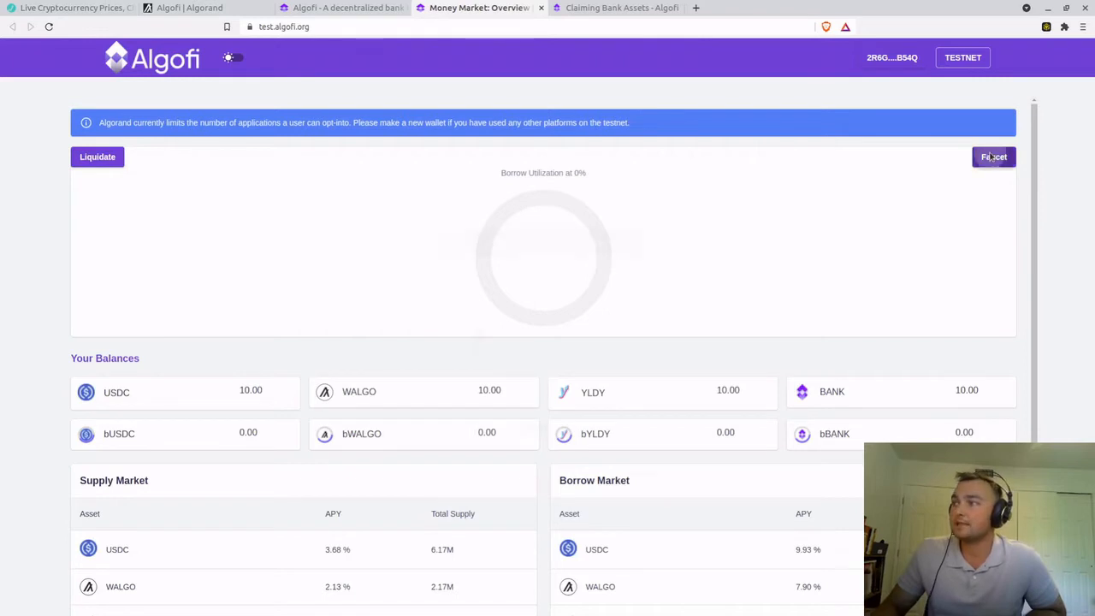
click(993, 156)
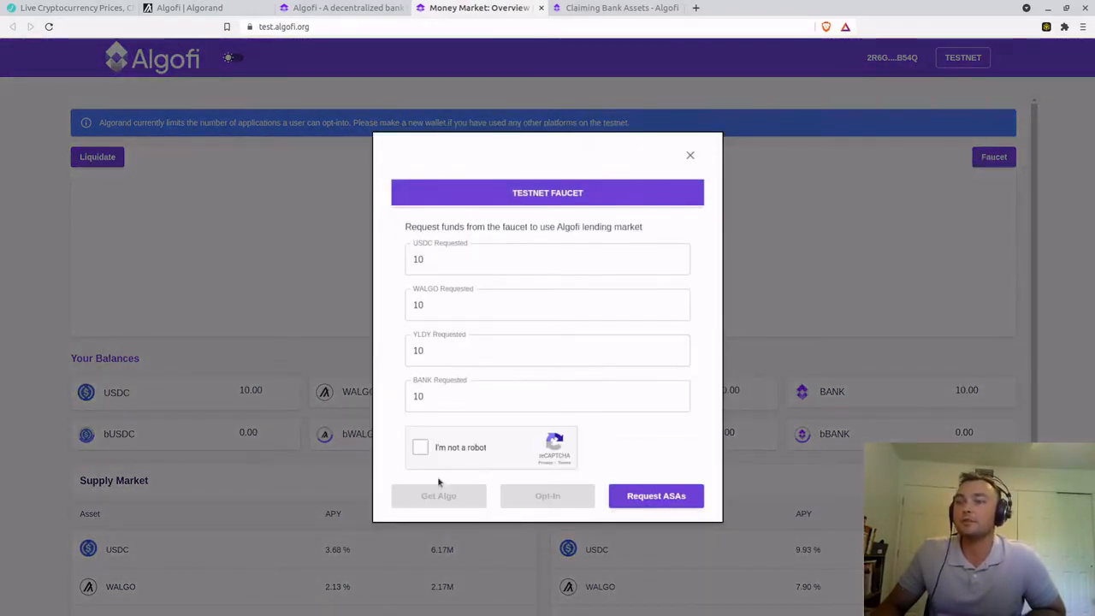
mouse_move(575, 517)
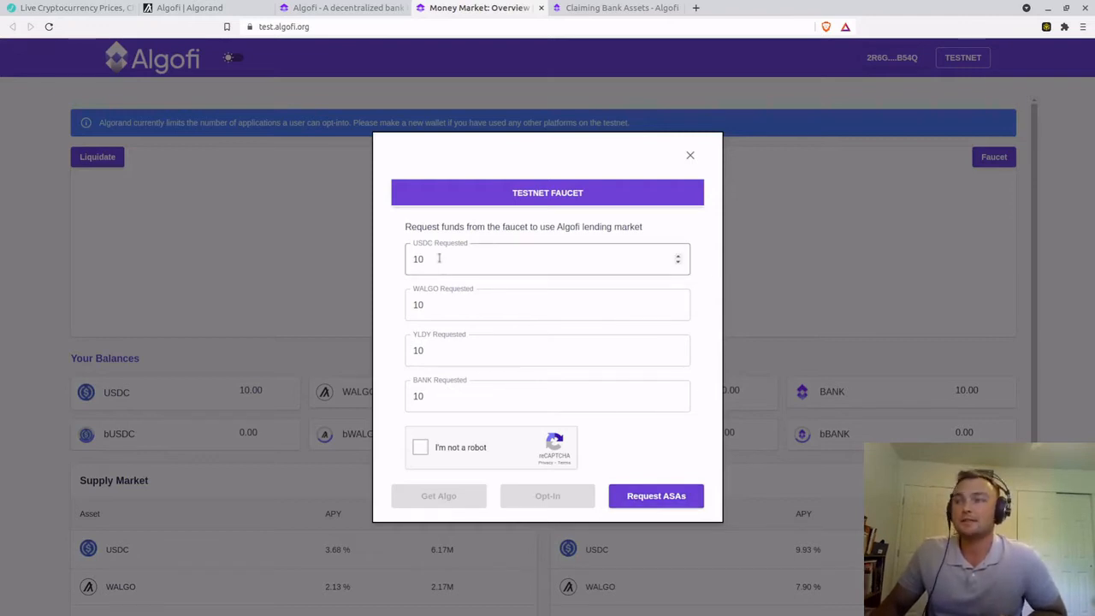
click(548, 350)
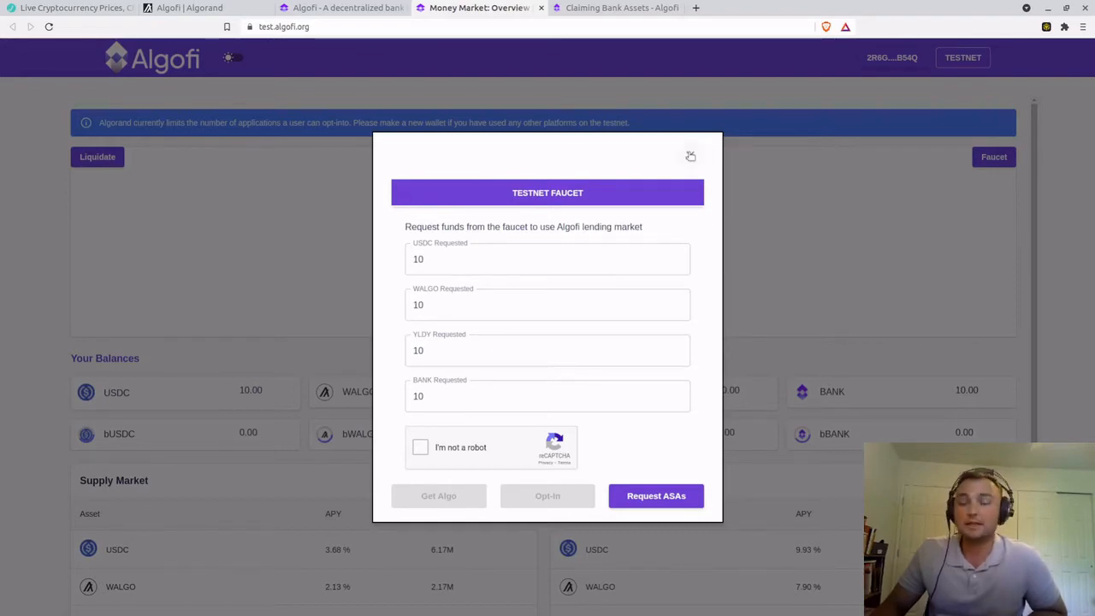
click(690, 155)
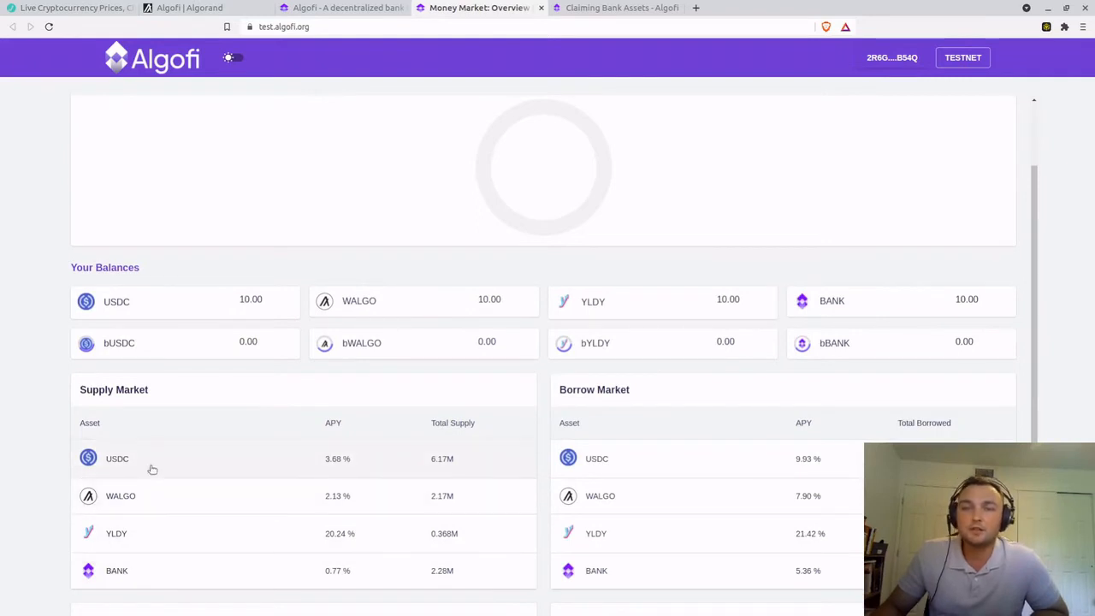
Supply the maximum 10 USDC from Supply Market and approve it in MyAlgo.
click(117, 458)
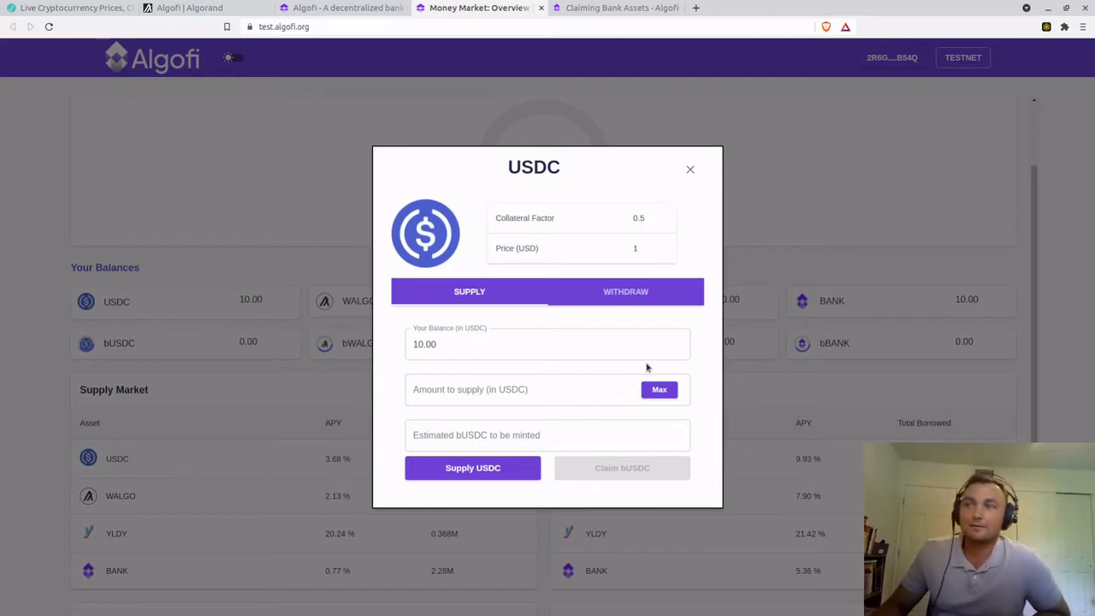
click(522, 390)
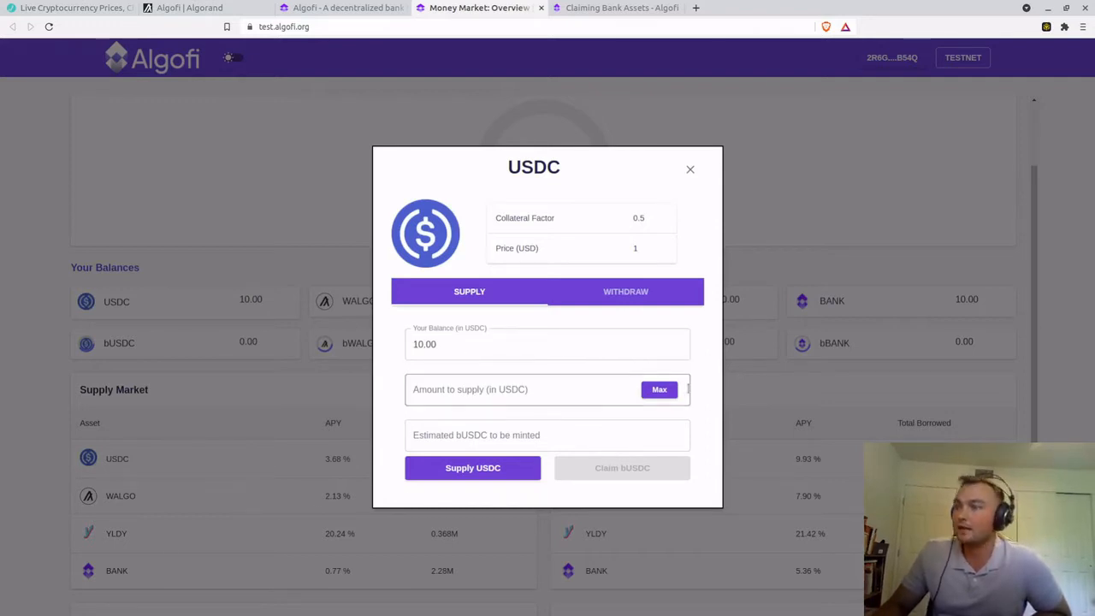
click(658, 389)
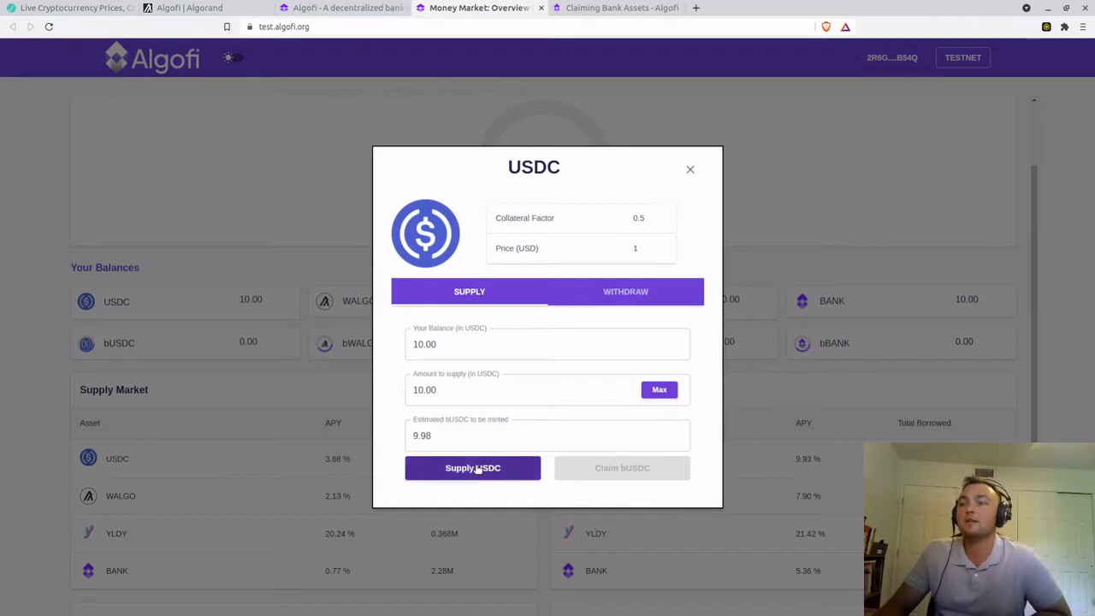
click(472, 468)
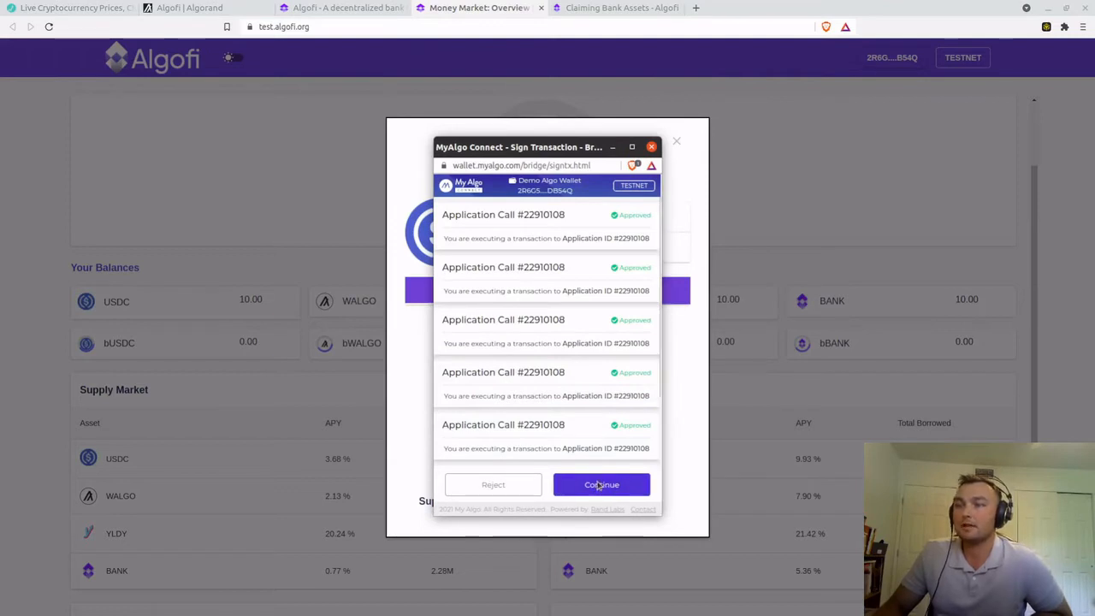
click(601, 484)
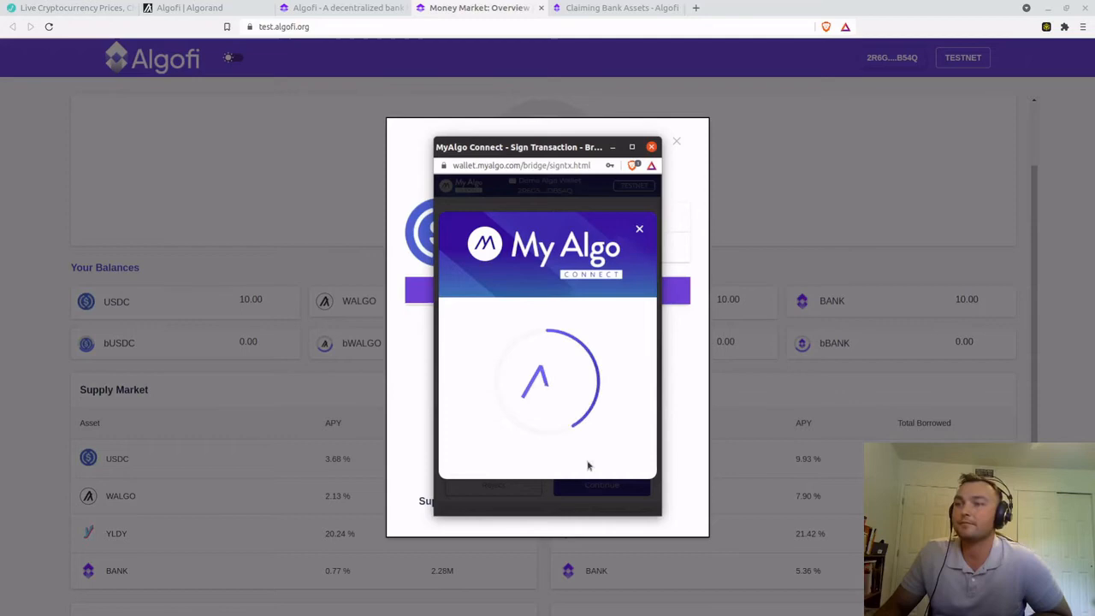
mouse_move(648, 464)
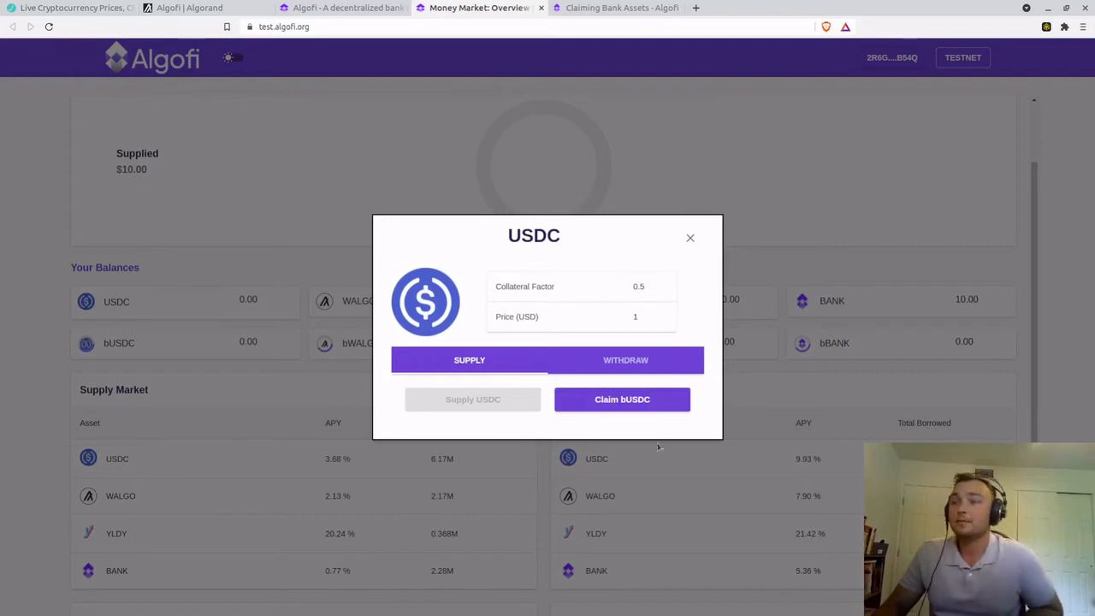
Claim the minted bUSDC and approve the claim in MyAlgo with the wallet password.
click(622, 399)
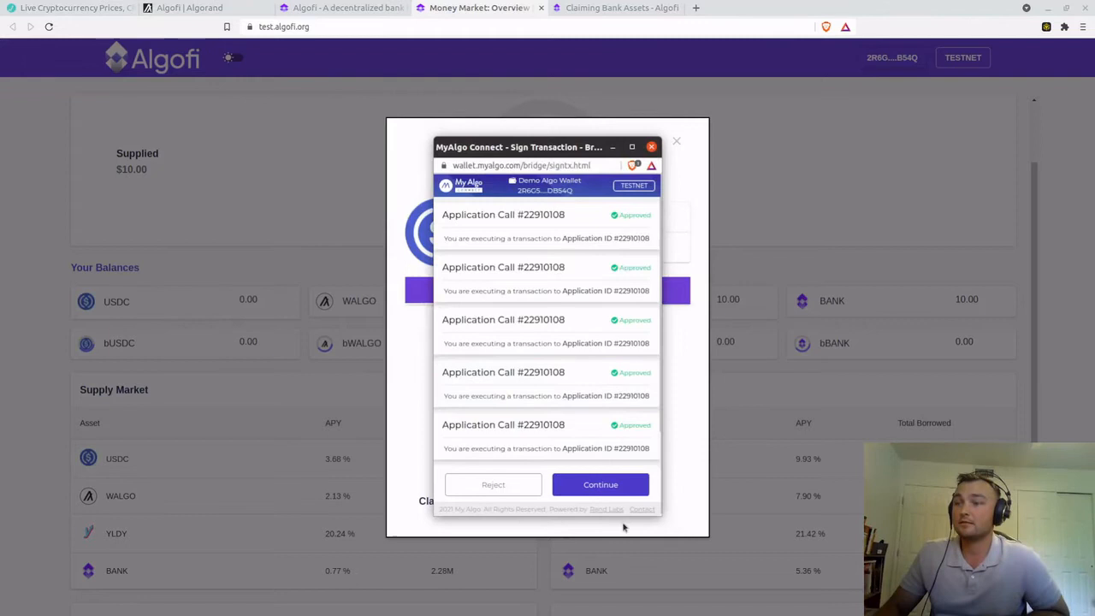
click(599, 484)
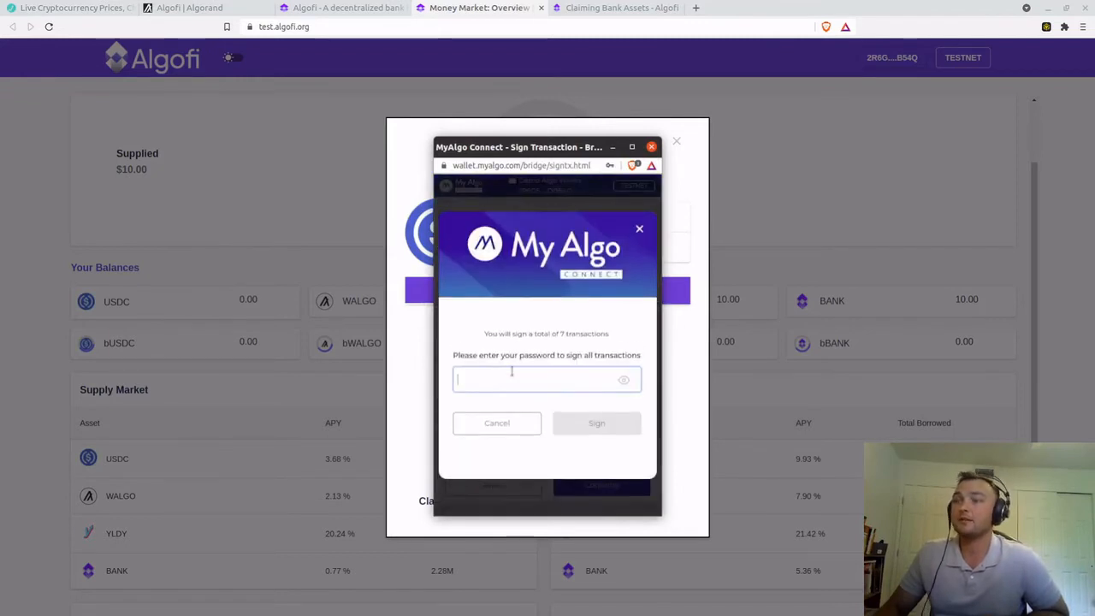
click(596, 422)
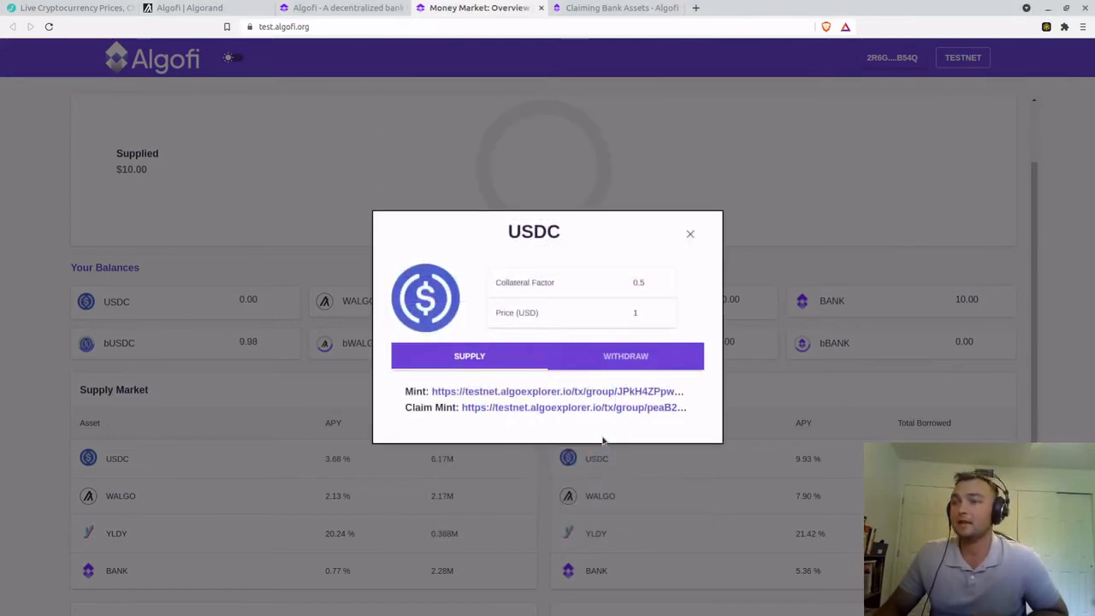
mouse_move(624, 354)
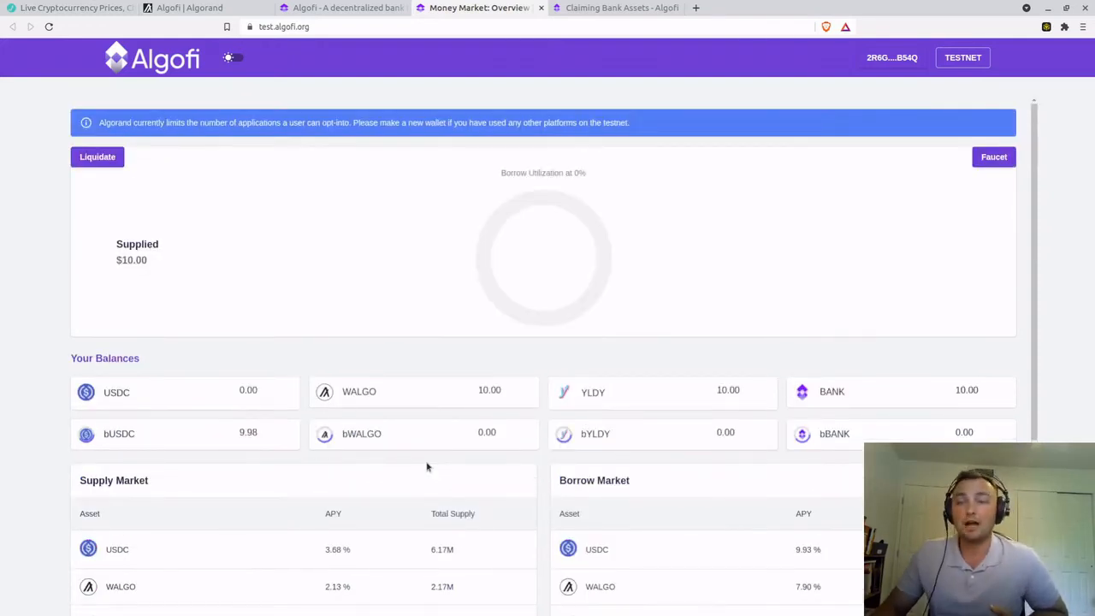
Add the full 9.98 bUSDC balance to collateral and dismiss the confirmation.
scroll(down, 3)
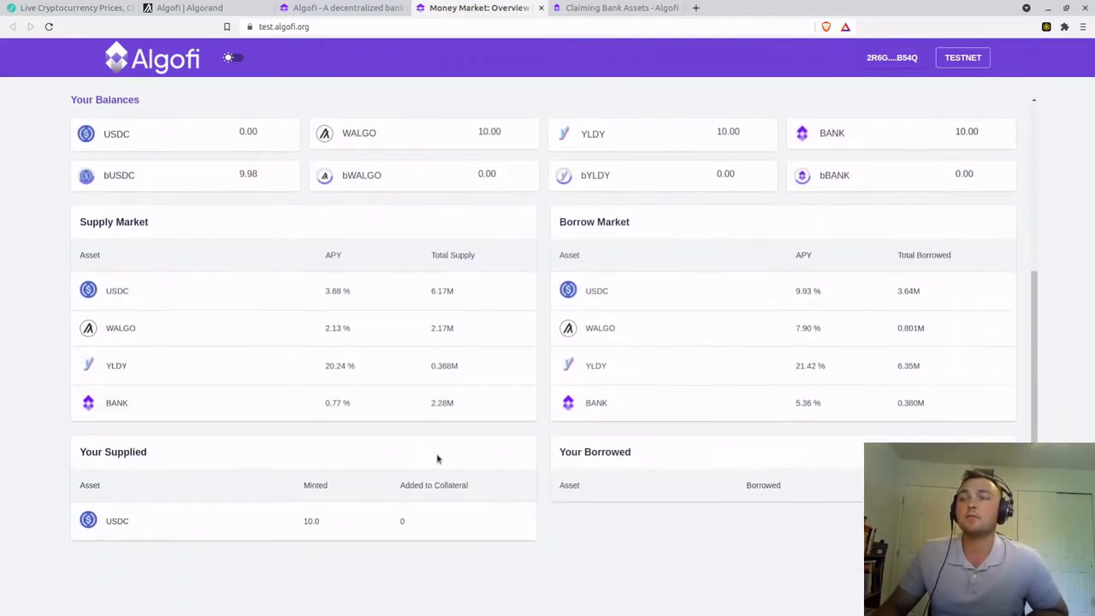
mouse_move(498, 584)
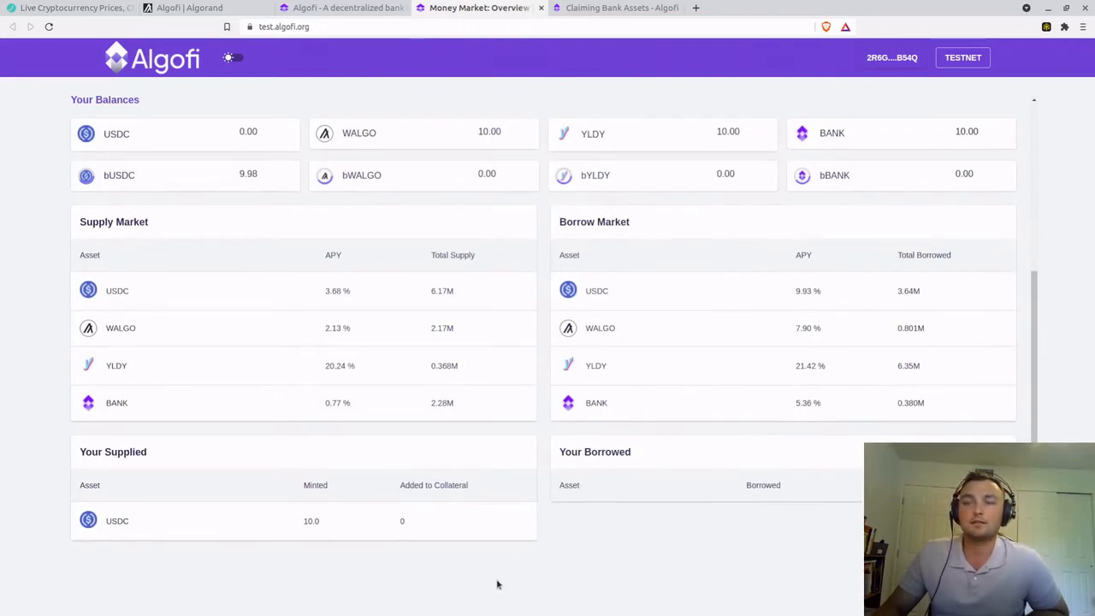
mouse_move(411, 571)
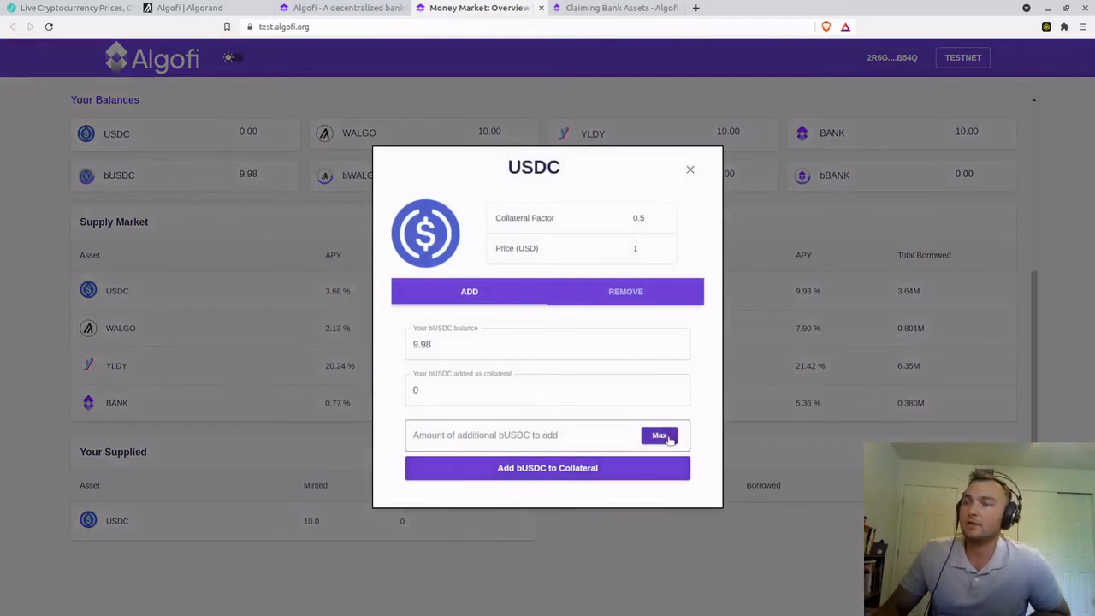
click(658, 435)
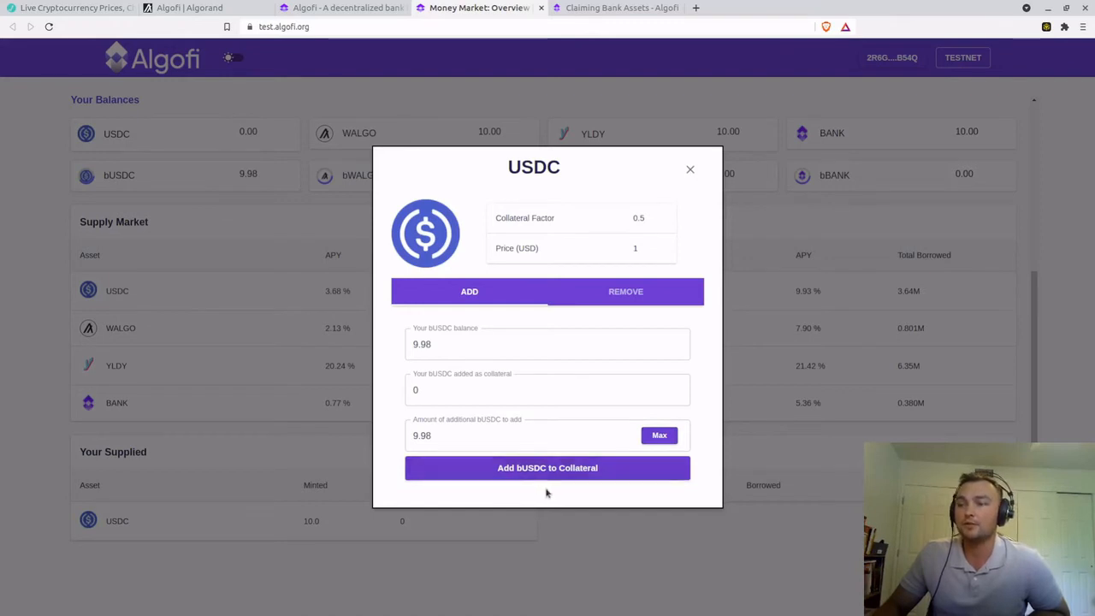
click(547, 467)
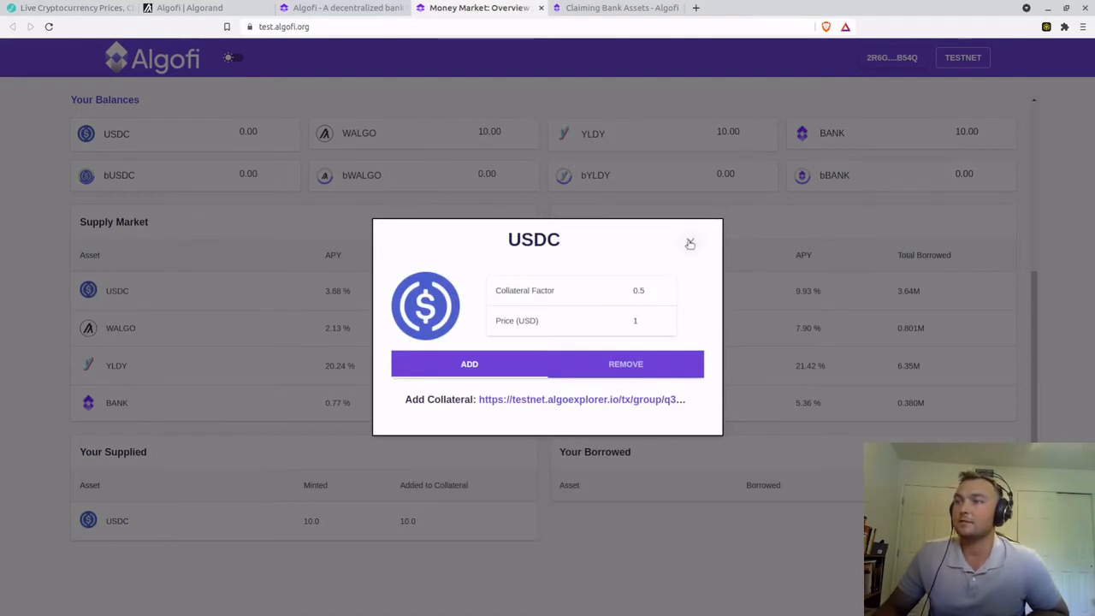
click(690, 244)
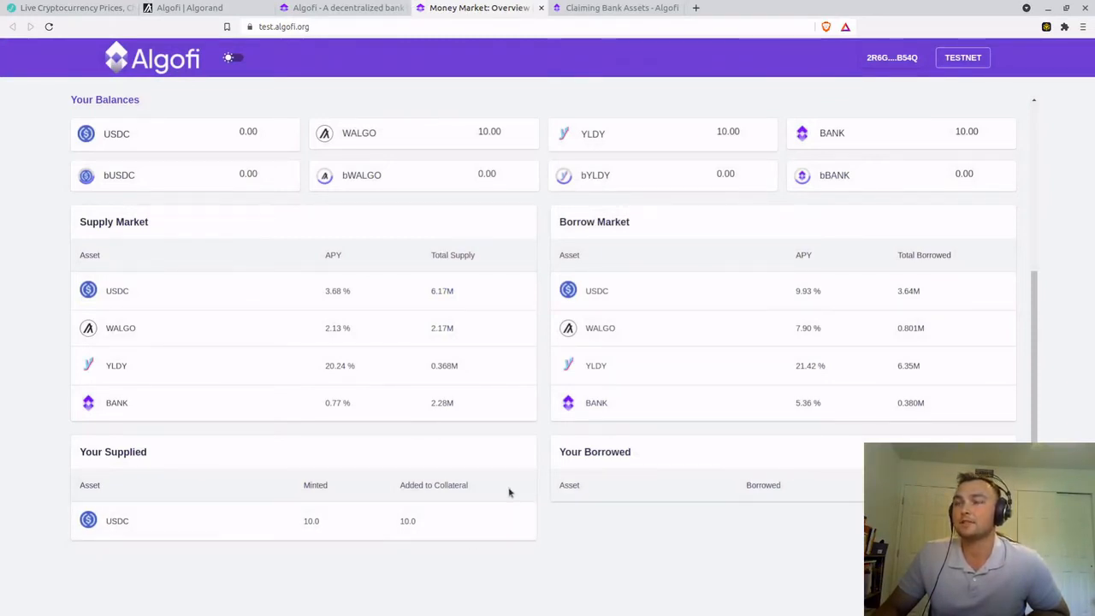
mouse_move(530, 551)
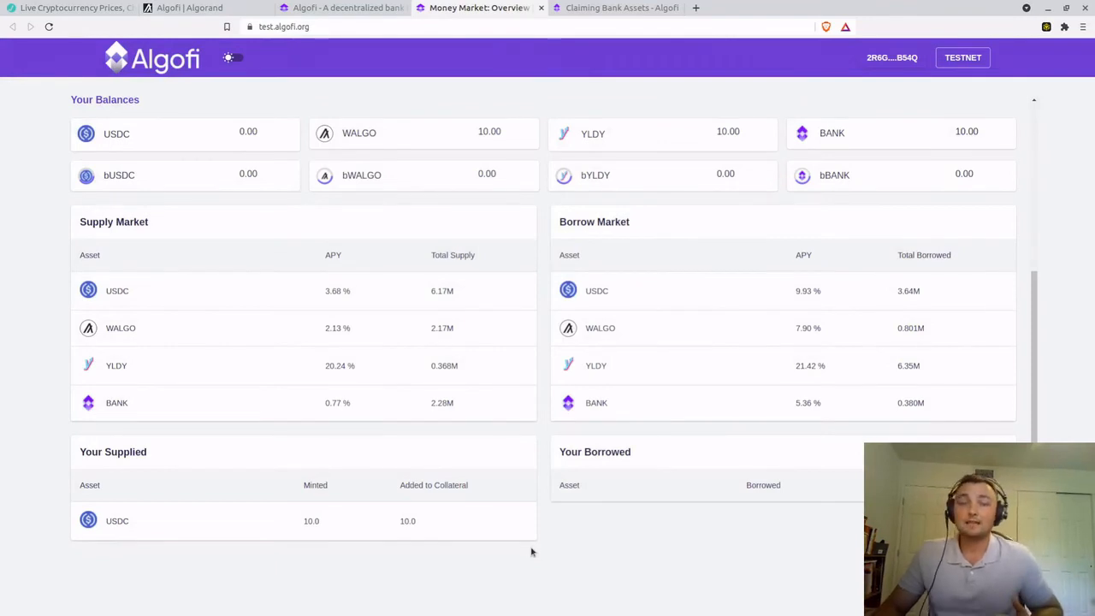
mouse_move(526, 539)
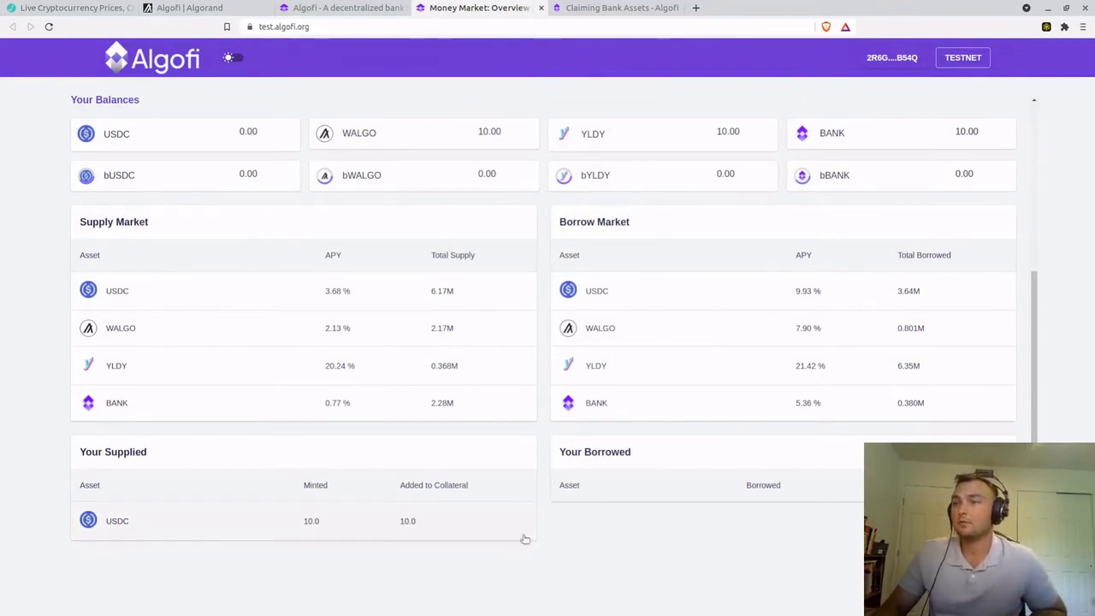
mouse_move(735, 296)
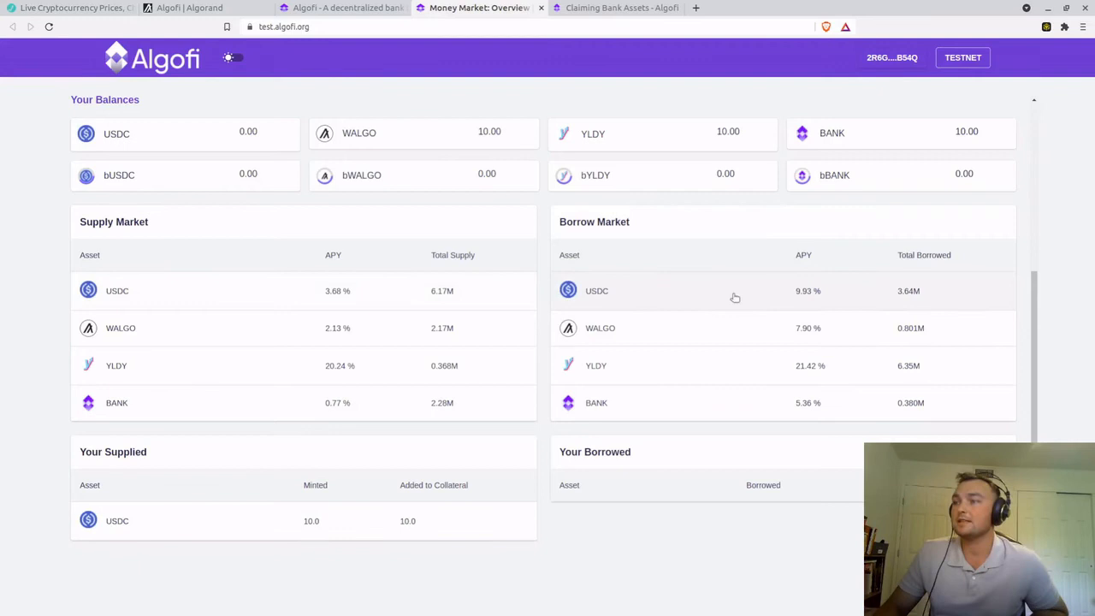
Borrow the maximum 5.00 USDC, sign with the wallet password, and close the modal.
click(596, 290)
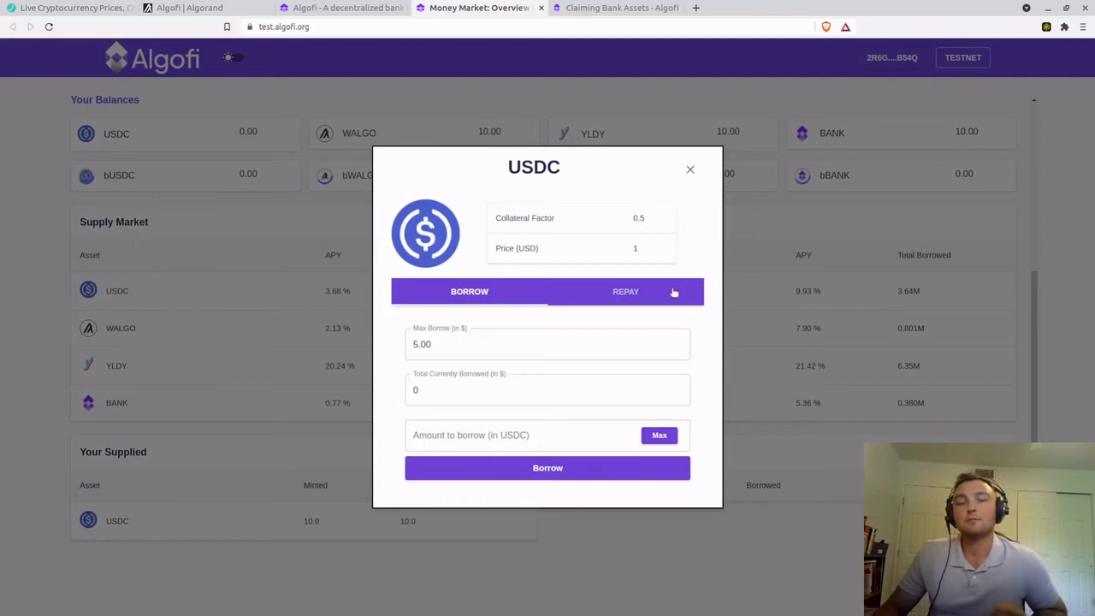
mouse_move(631, 328)
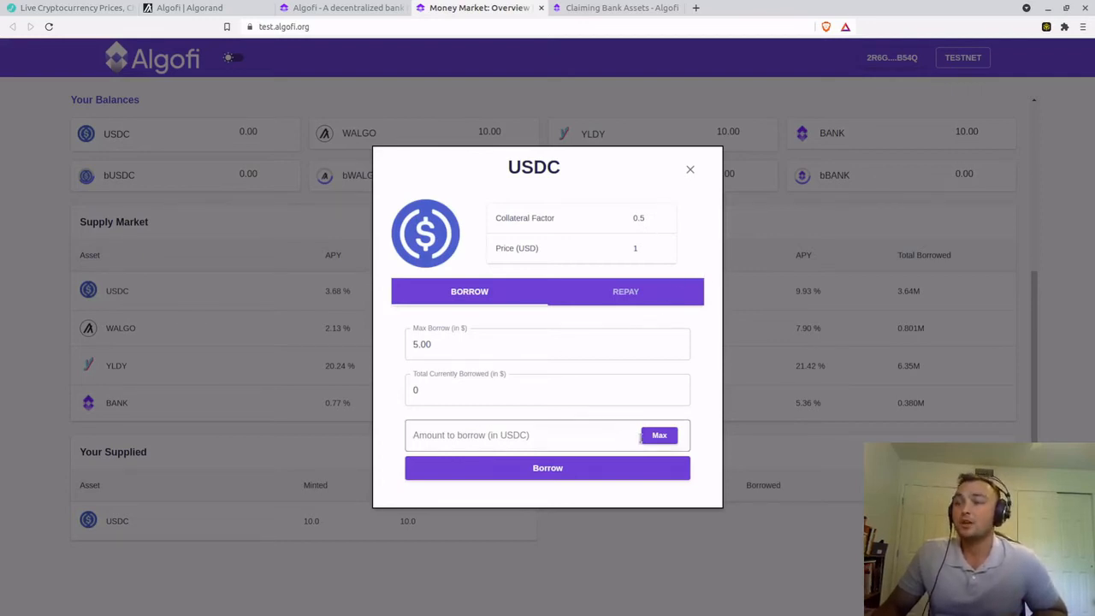
click(659, 434)
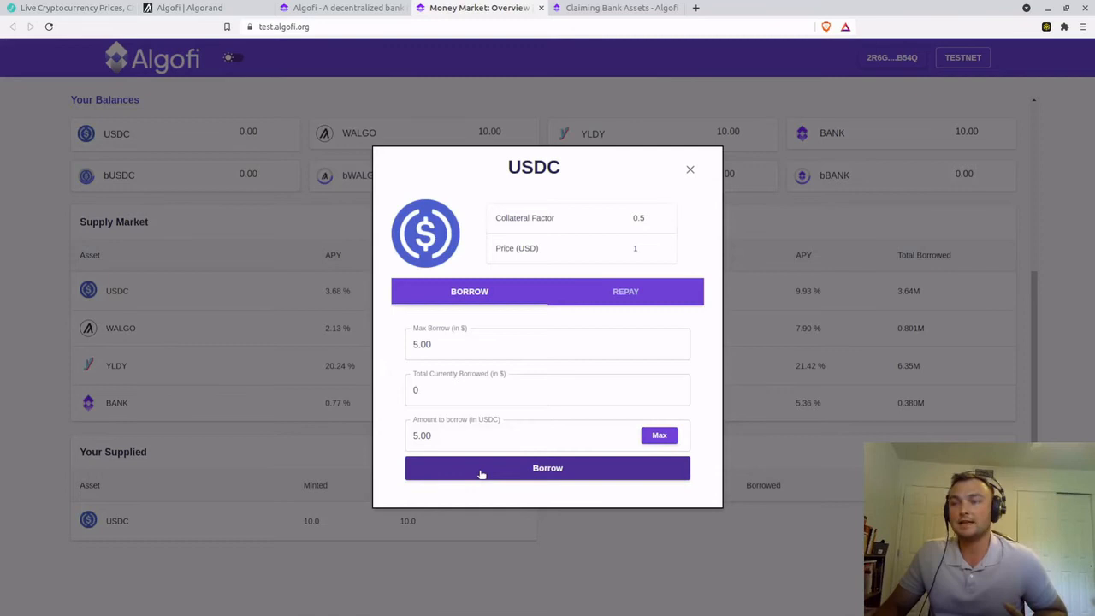
click(548, 468)
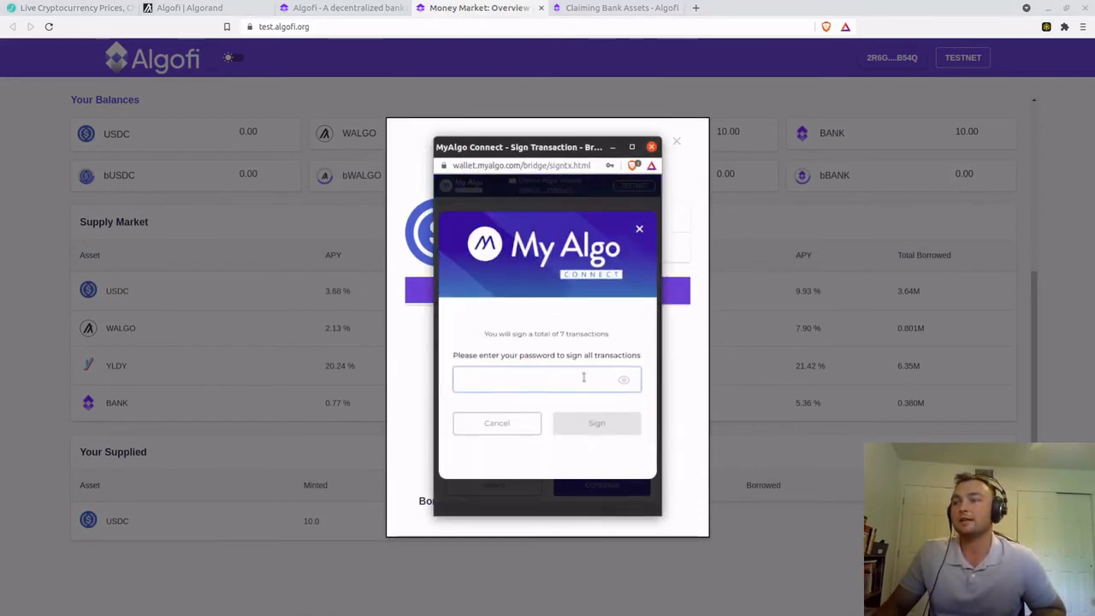
click(596, 423)
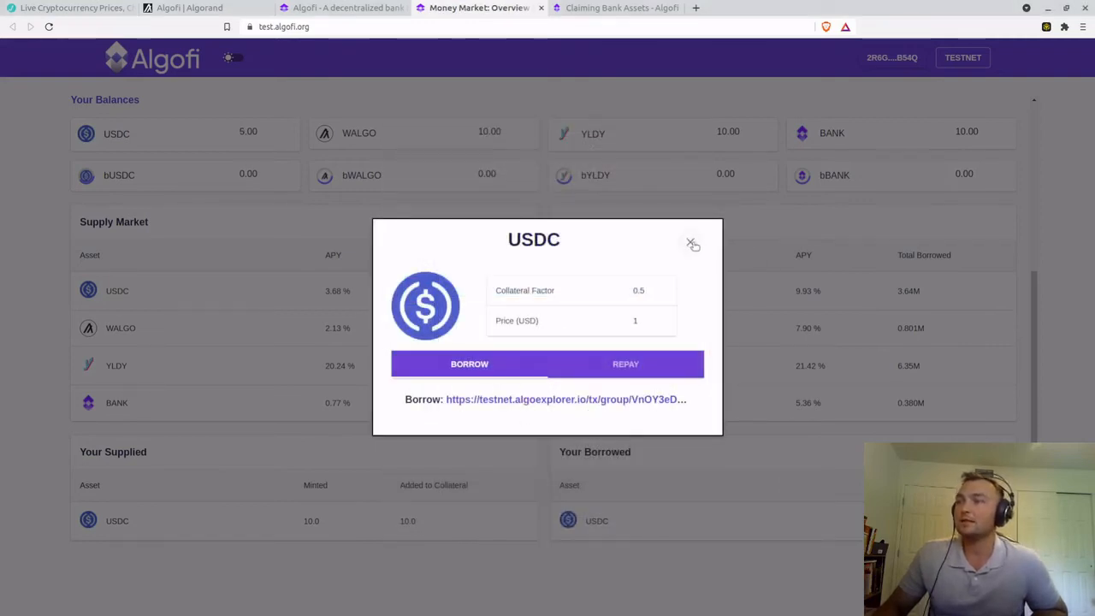
click(692, 244)
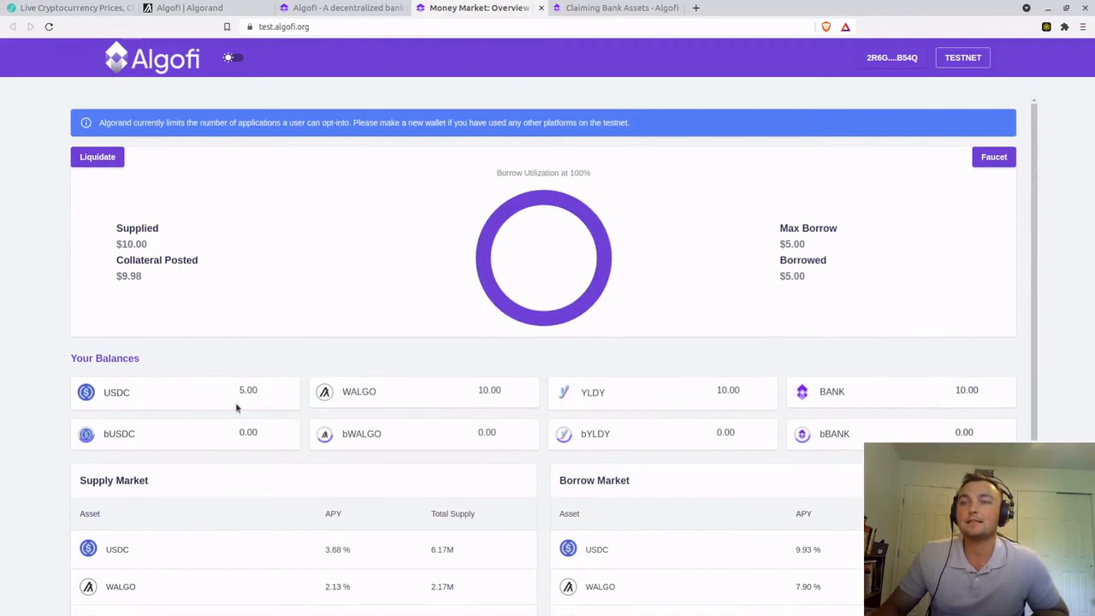
scroll(down, 3)
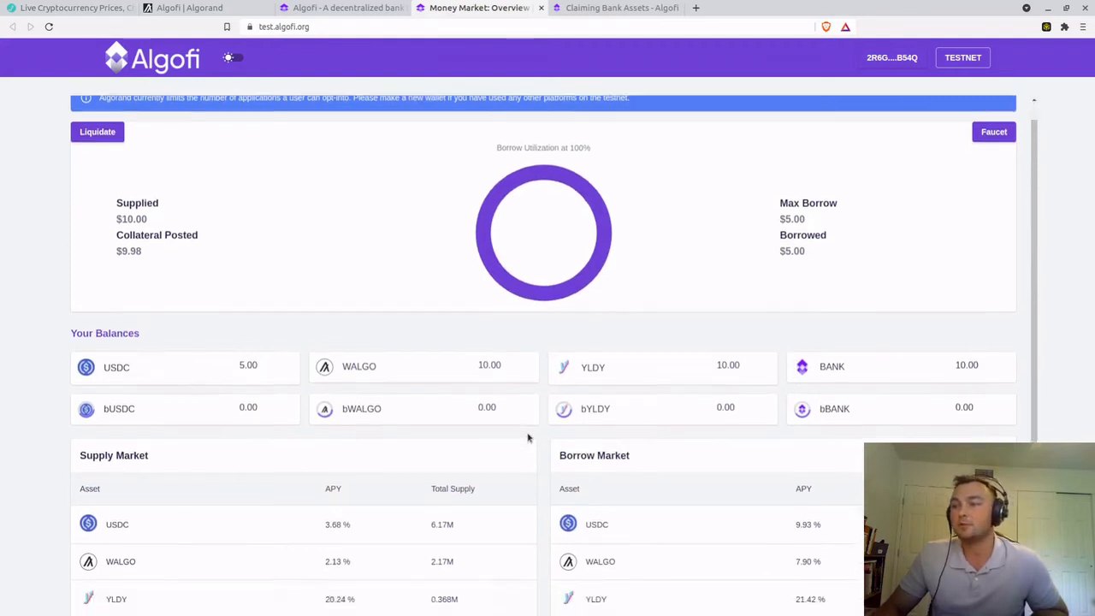
scroll(down, 3)
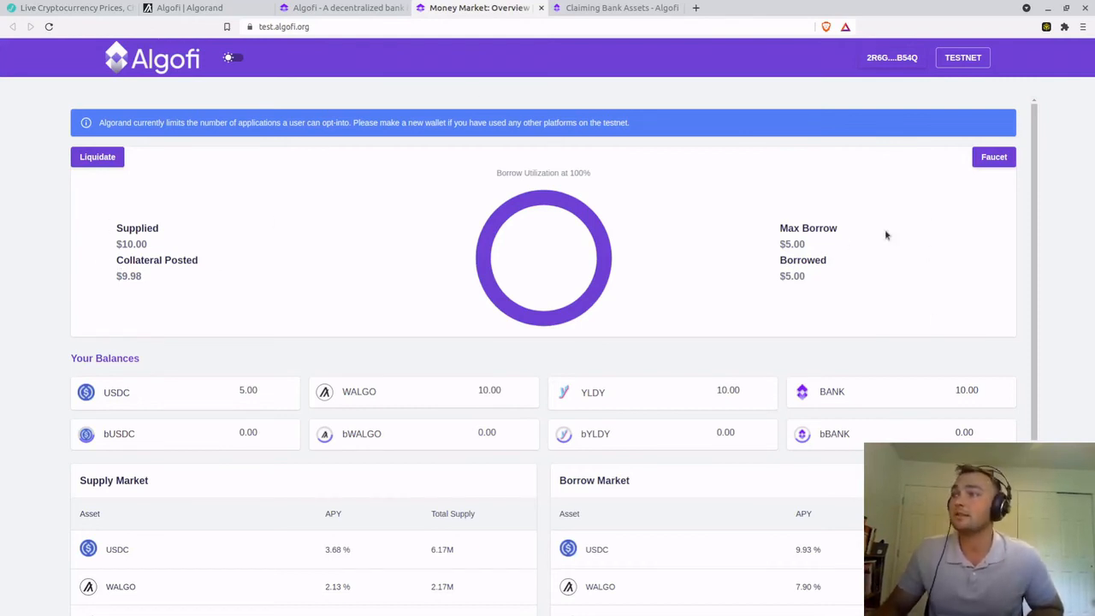
mouse_move(797, 293)
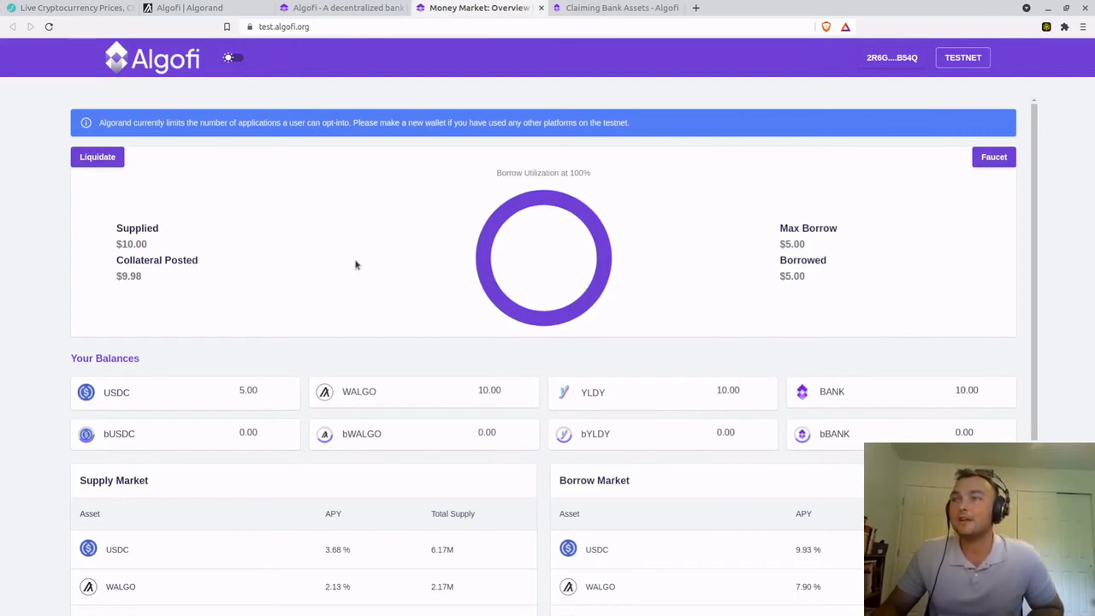
mouse_move(392, 332)
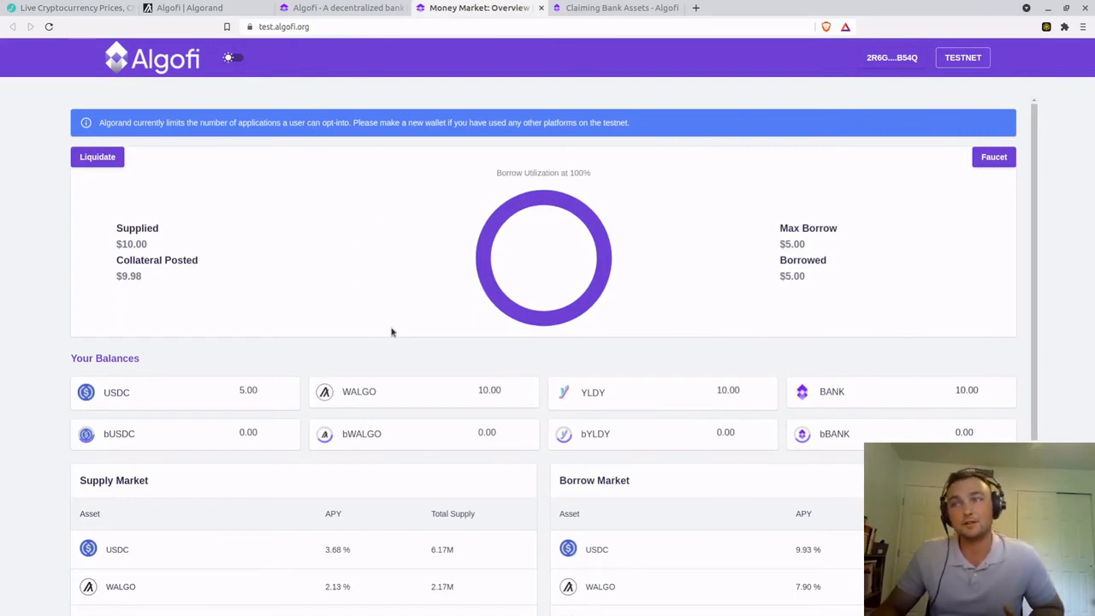
mouse_move(404, 323)
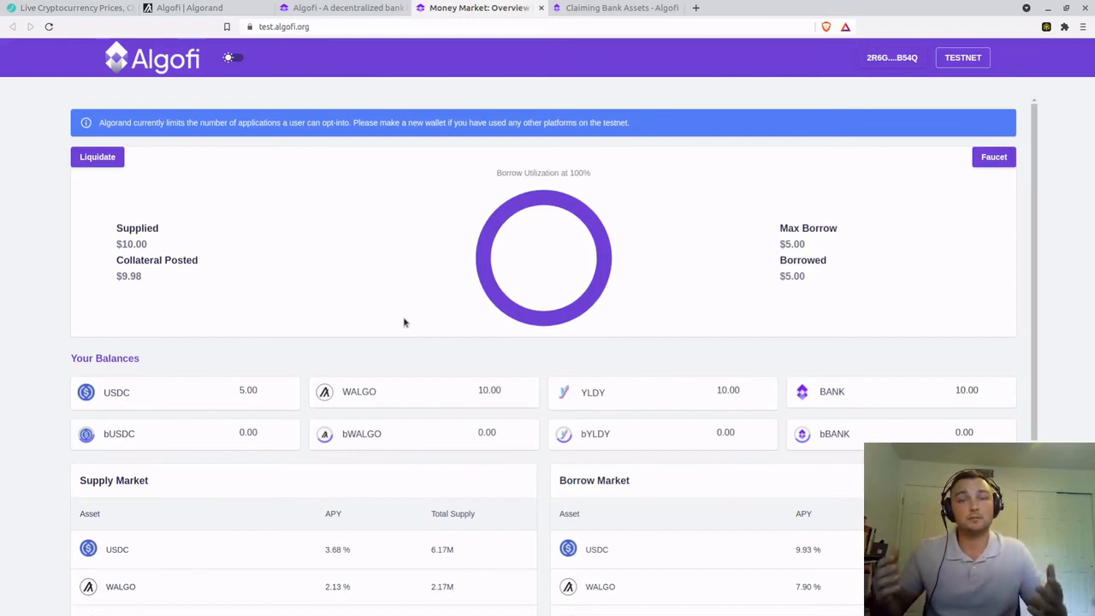
click(616, 7)
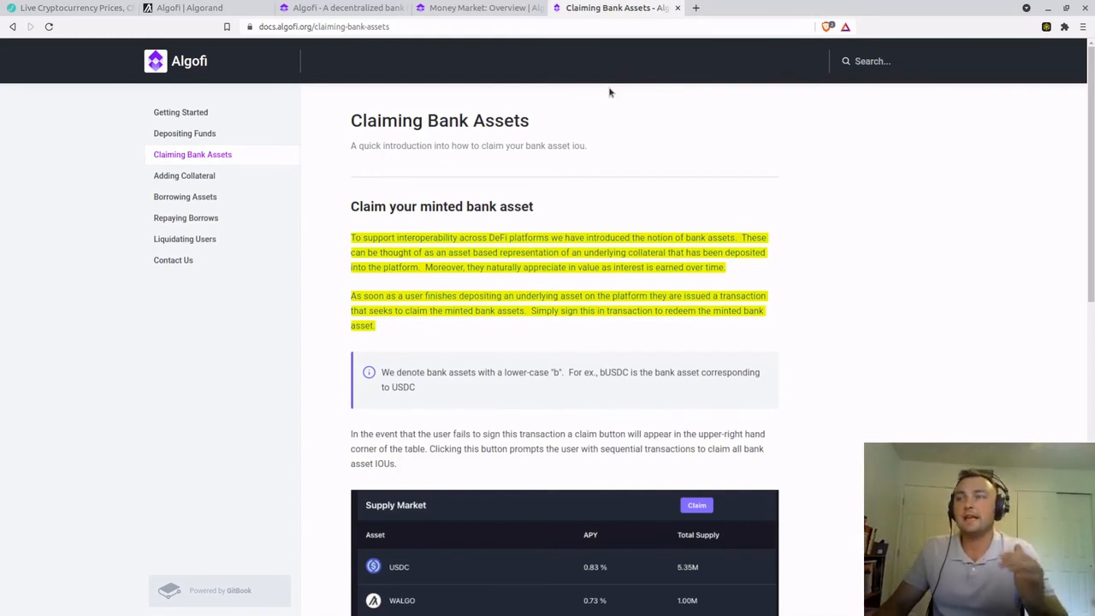
mouse_move(580, 219)
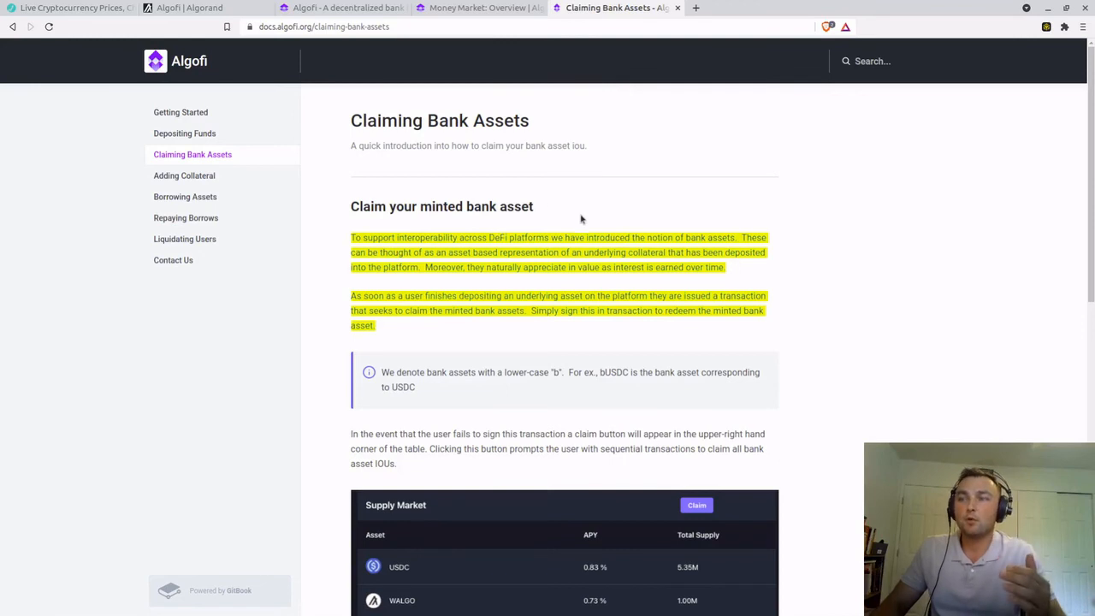
mouse_move(590, 216)
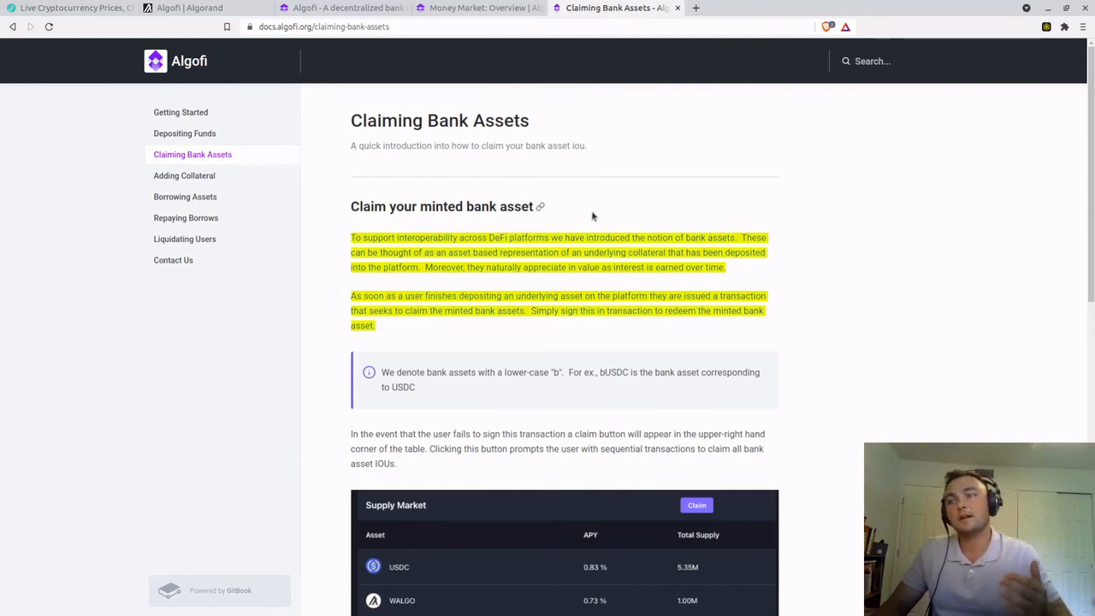